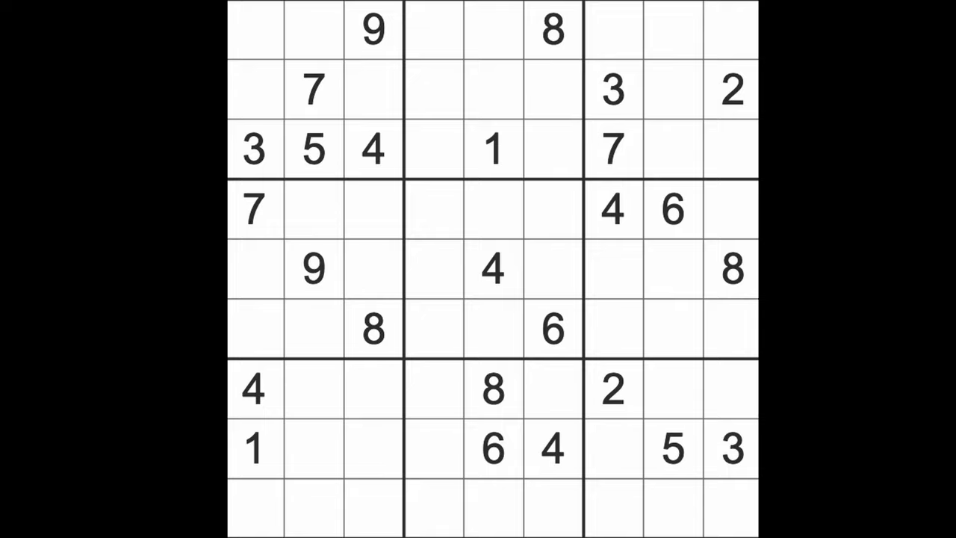
- Enter 8 in the empty cell at row 2, column 1
{"action": "left_click", "coordinate": [254, 30]}
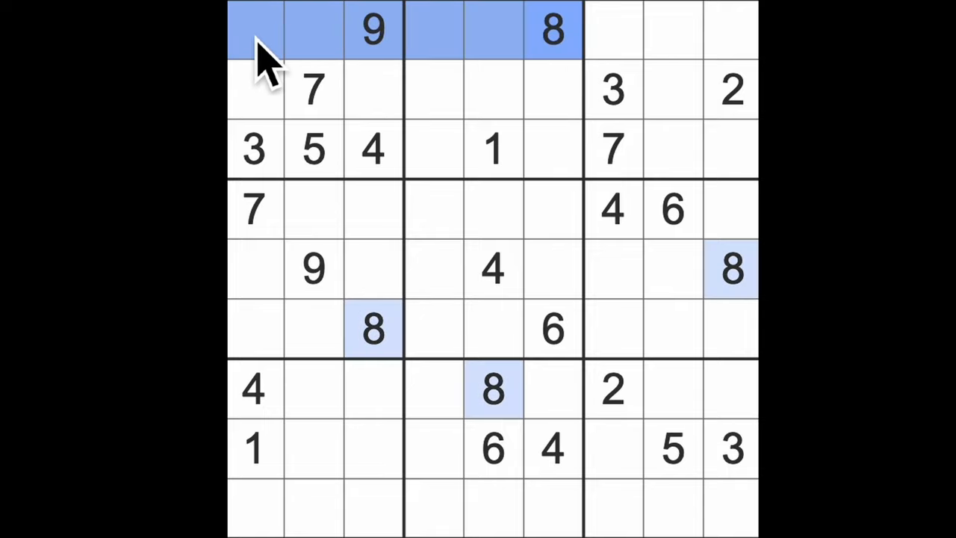
{"action": "left_click", "coordinate": [254, 90]}
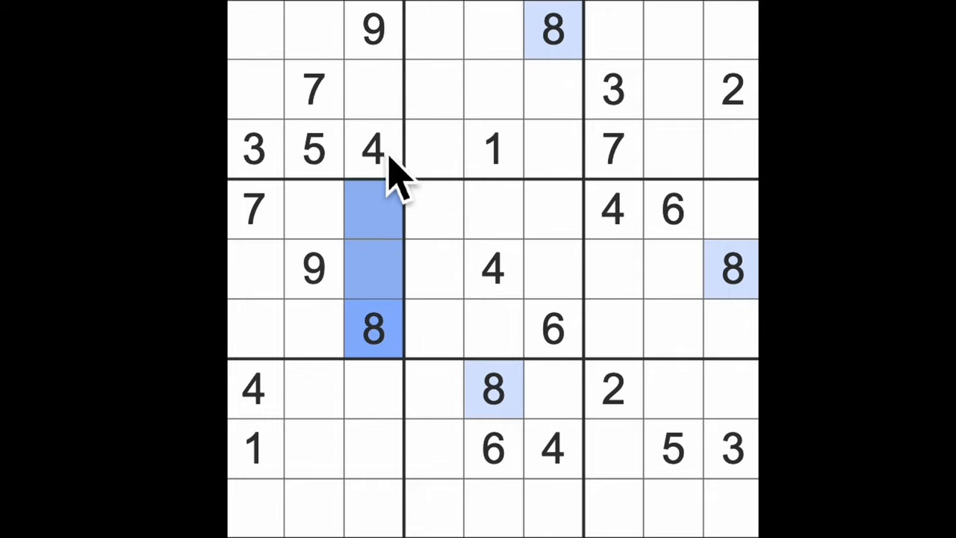
{"action": "left_click", "coordinate": [254, 90]}
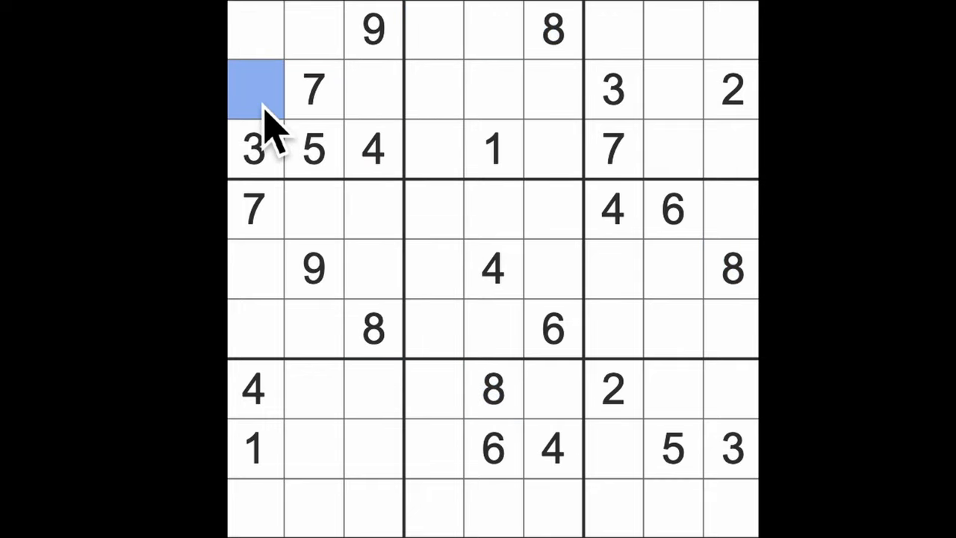
{"action": "type", "text": "8"}
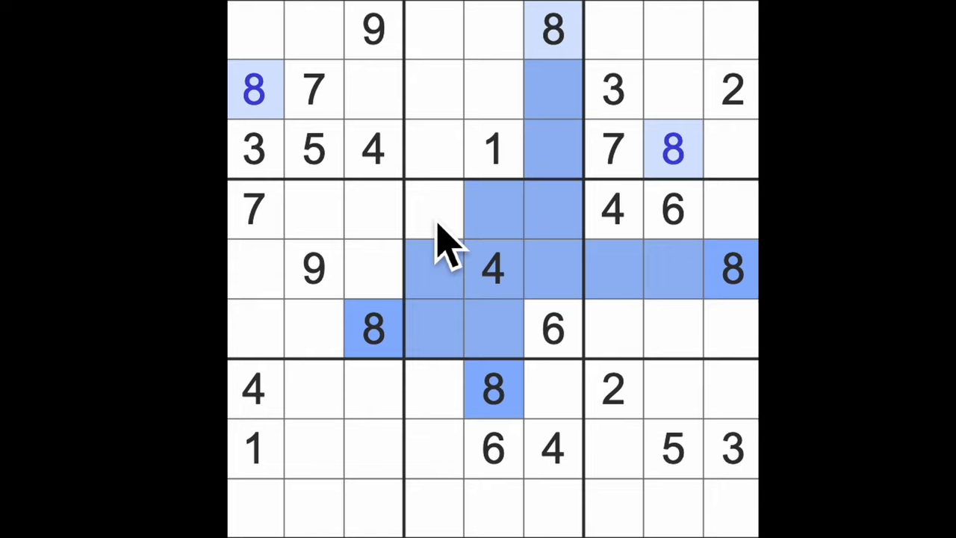
- Select the empty cell at row 4, column 4 for the 8
{"action": "left_click", "coordinate": [433, 209]}
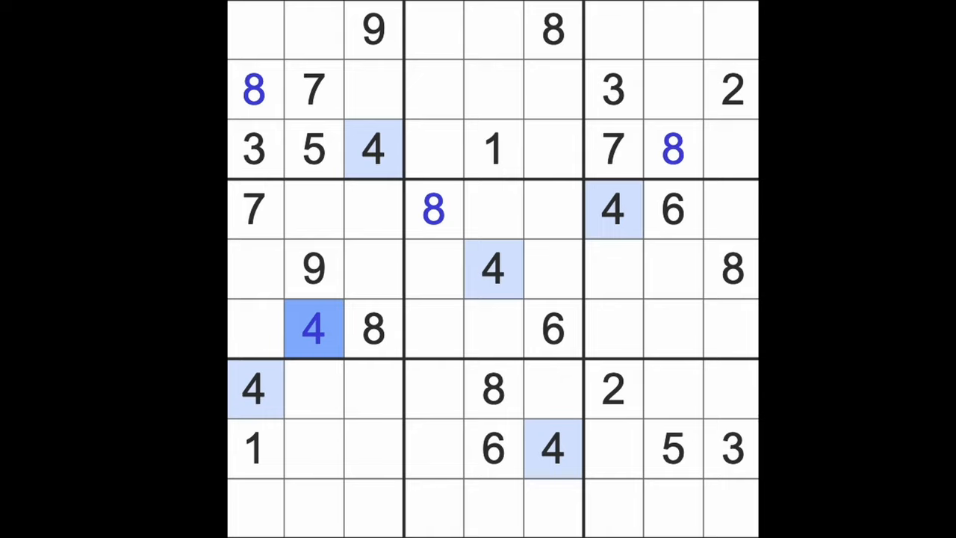
{"action": "mouse_move", "coordinate": [261, 493]}
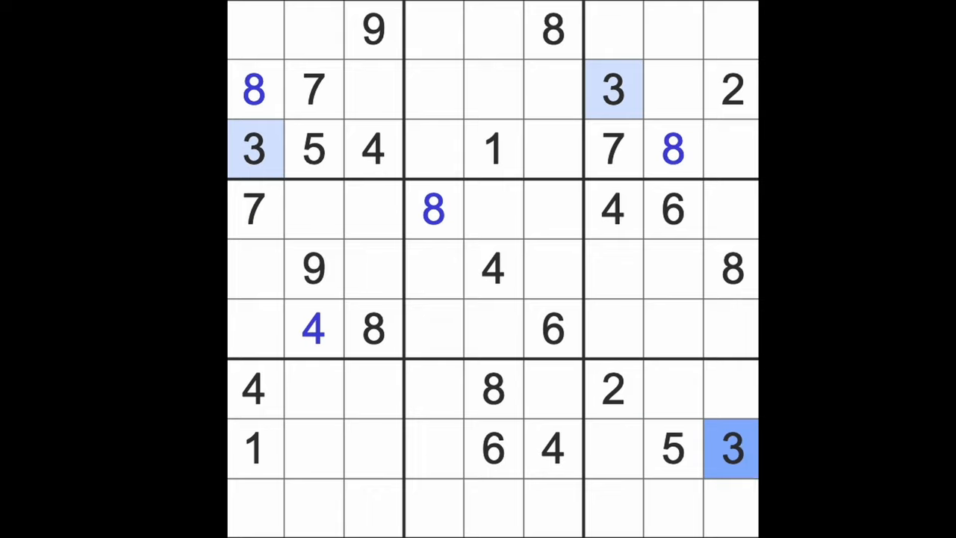
- Select the empty cell at row 6, column 9 for the 7
{"action": "left_click", "coordinate": [729, 449]}
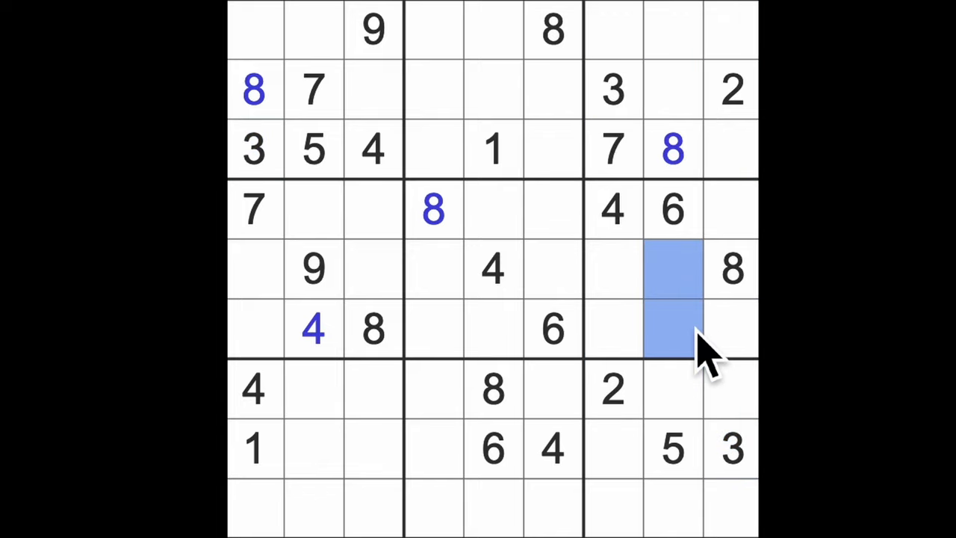
{"action": "mouse_move", "coordinate": [703, 366]}
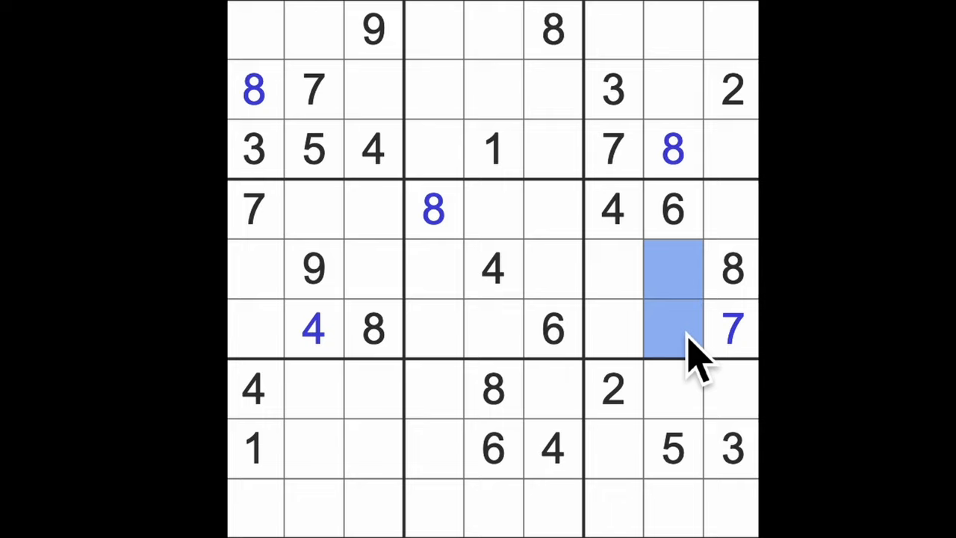
{"action": "mouse_move", "coordinate": [747, 239]}
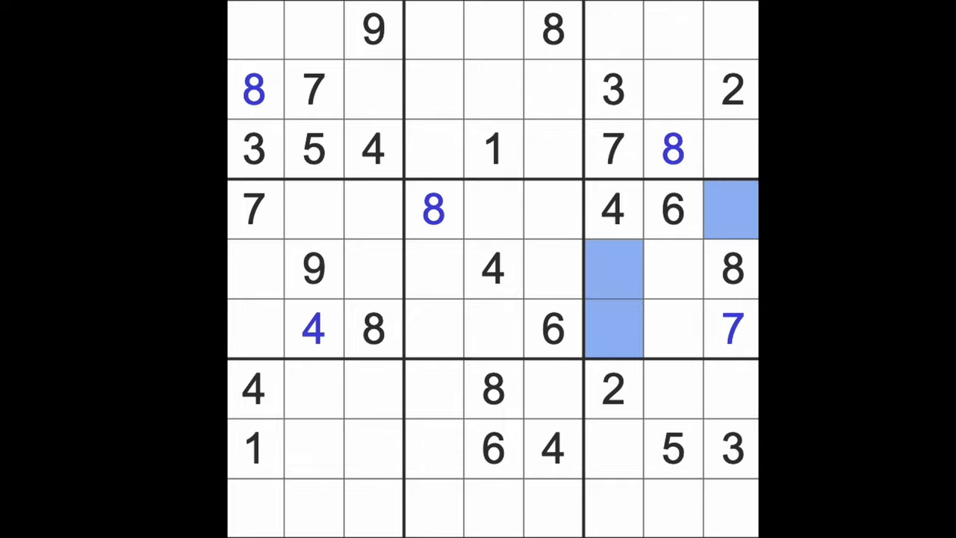
{"action": "mouse_move", "coordinate": [535, 336]}
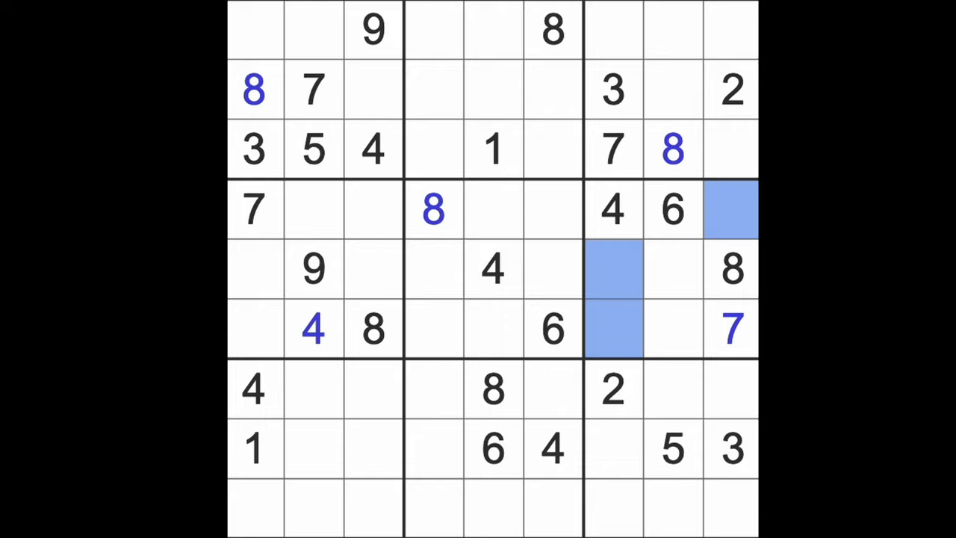
{"action": "mouse_move", "coordinate": [687, 316]}
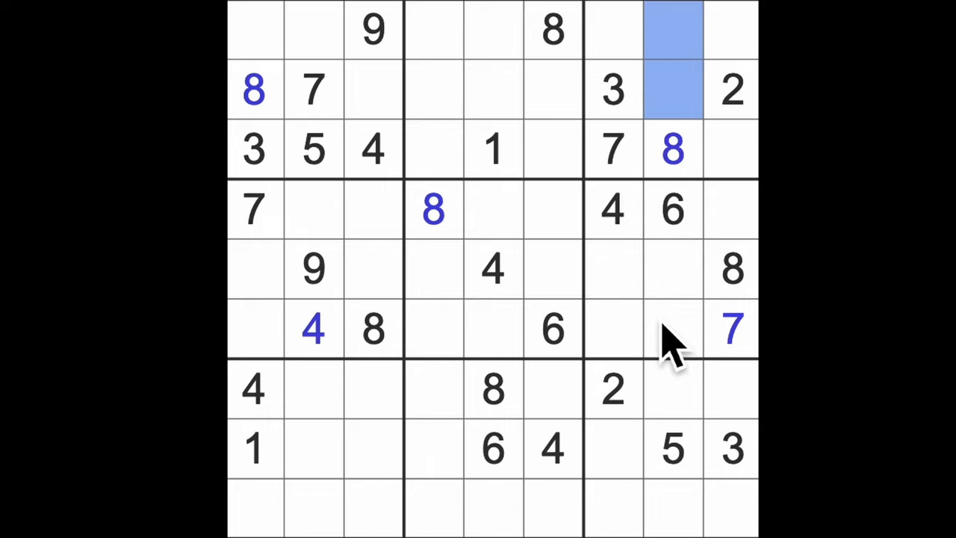
{"action": "left_click", "coordinate": [670, 389]}
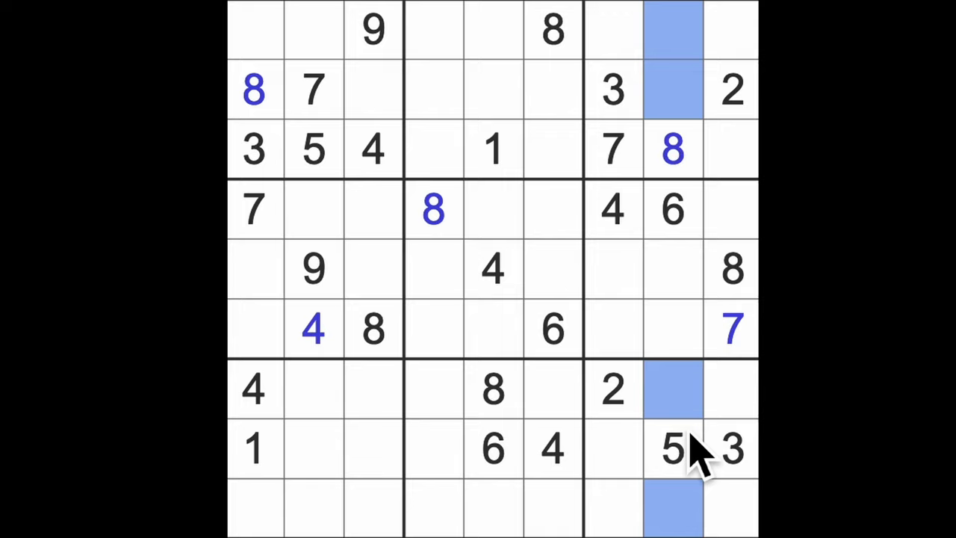
{"action": "mouse_move", "coordinate": [684, 448]}
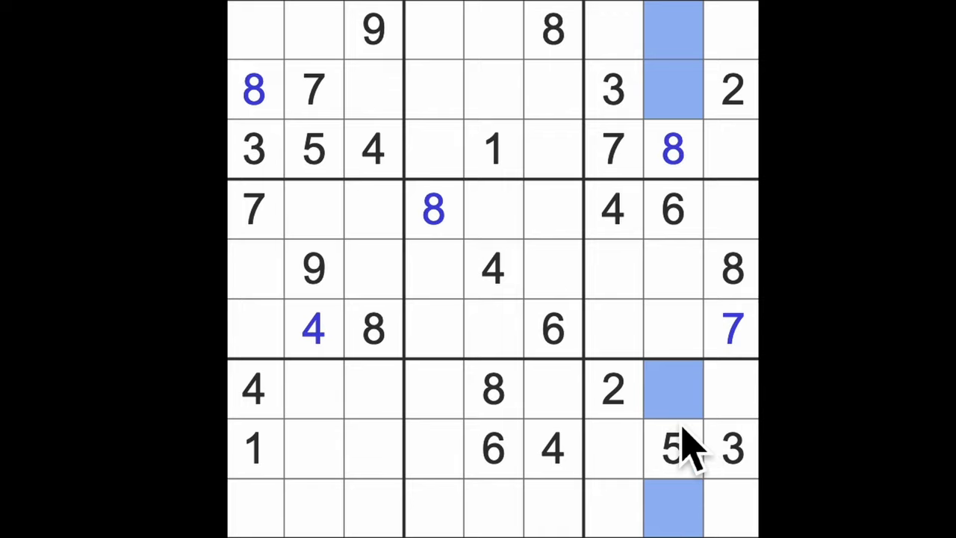
{"action": "mouse_move", "coordinate": [724, 441]}
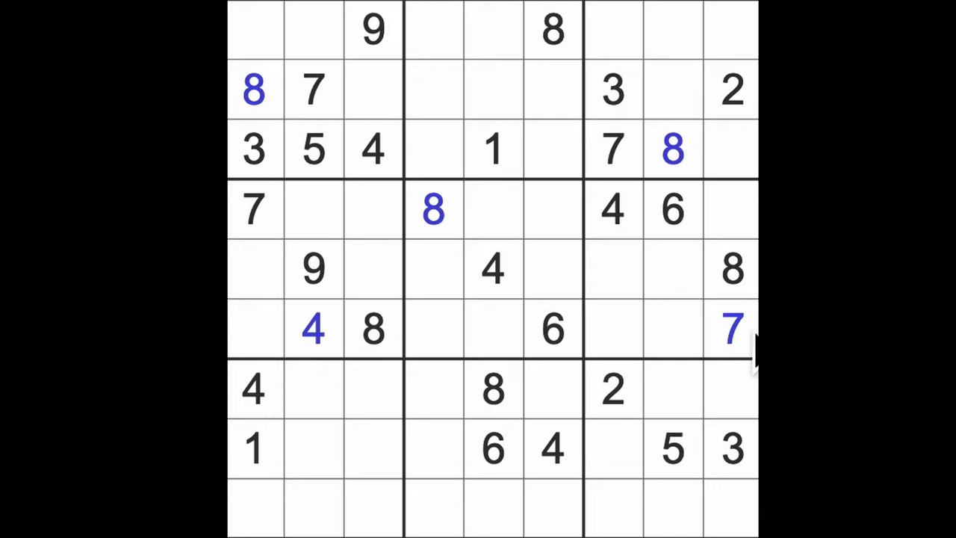
{"action": "left_click", "coordinate": [730, 328]}
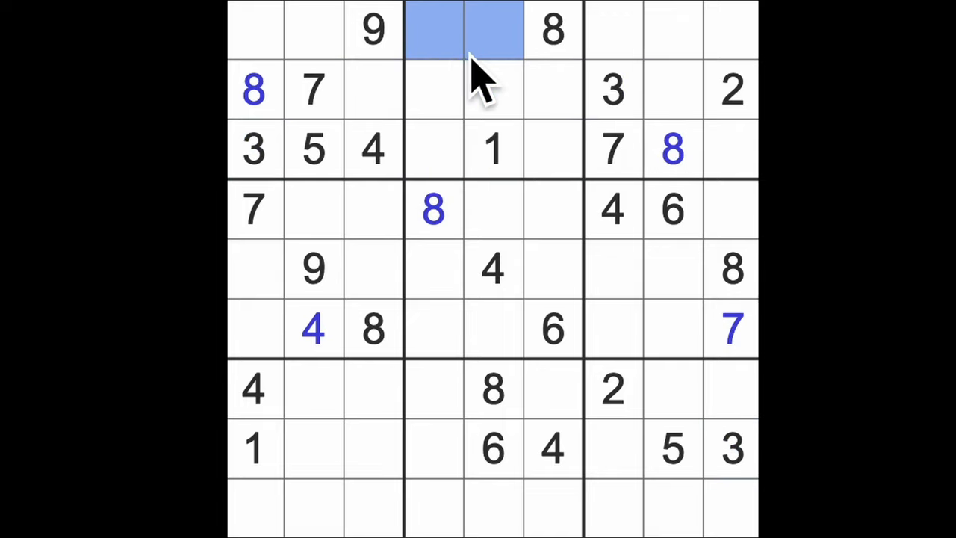
{"action": "mouse_move", "coordinate": [556, 153]}
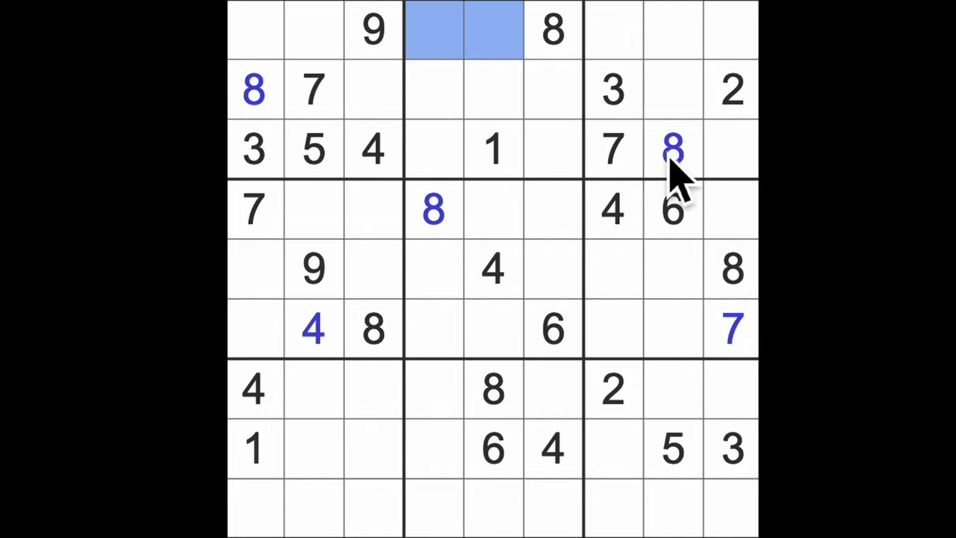
{"action": "mouse_move", "coordinate": [605, 165]}
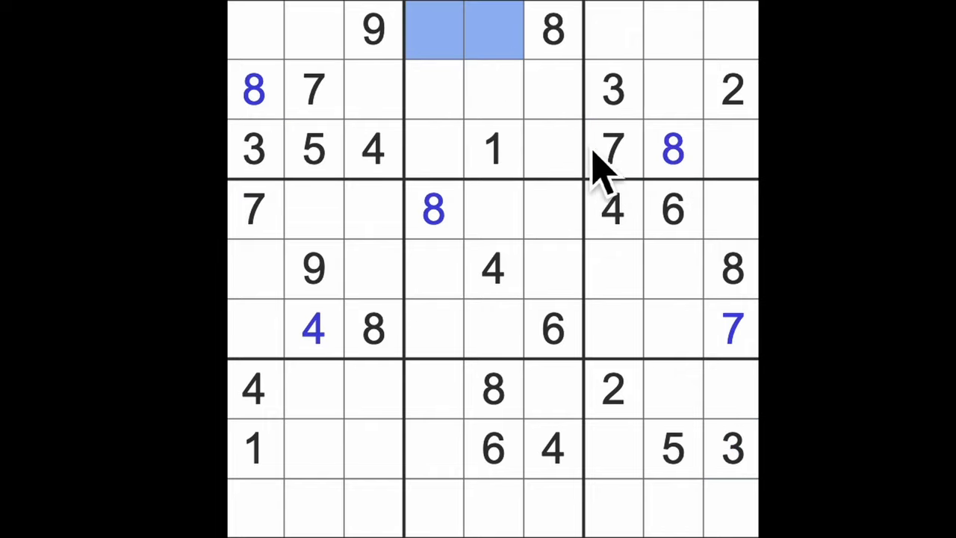
{"action": "mouse_move", "coordinate": [582, 179]}
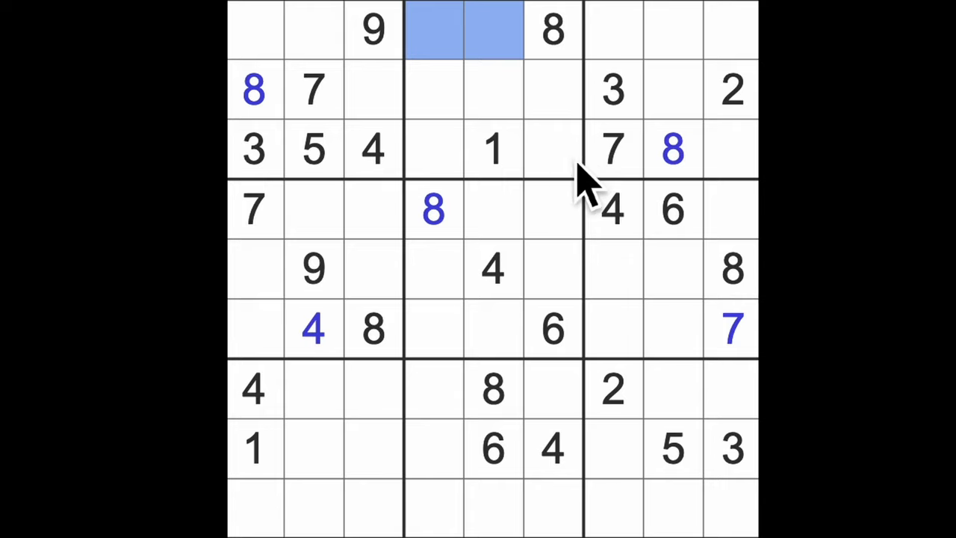
{"action": "mouse_move", "coordinate": [471, 194]}
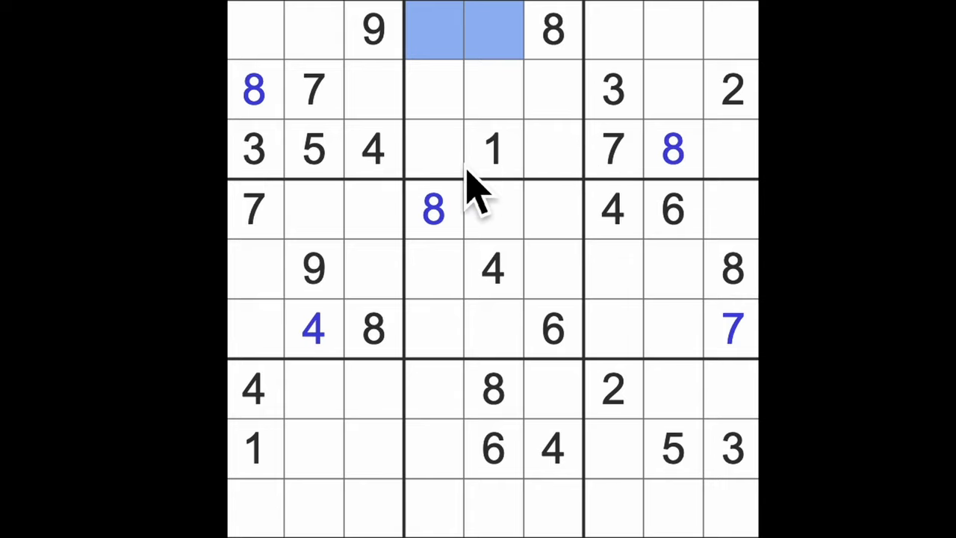
{"action": "mouse_move", "coordinate": [553, 172]}
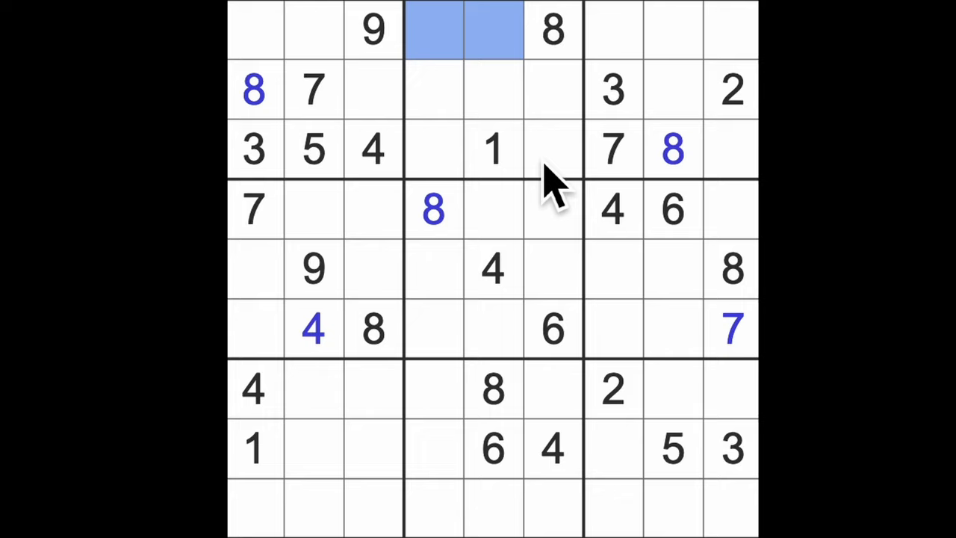
{"action": "mouse_move", "coordinate": [515, 187]}
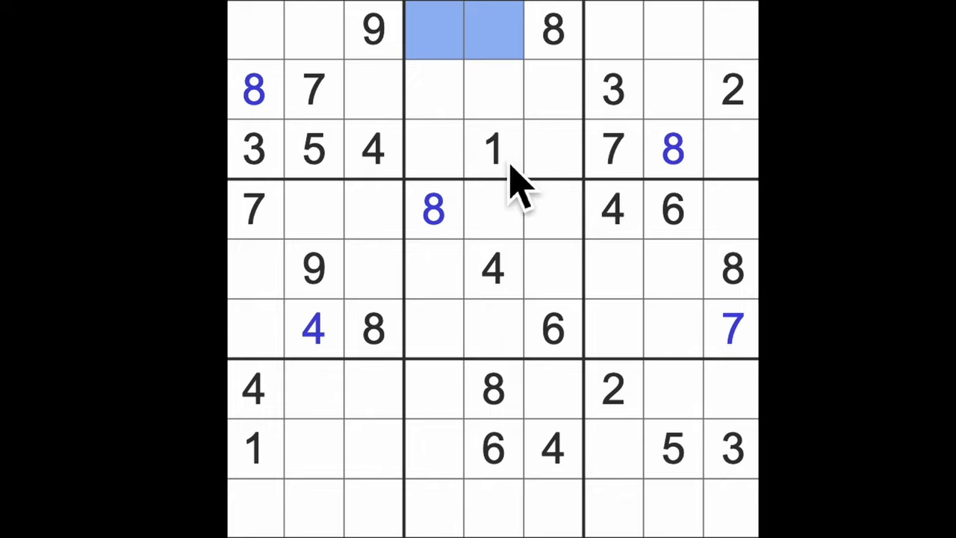
{"action": "mouse_move", "coordinate": [556, 127]}
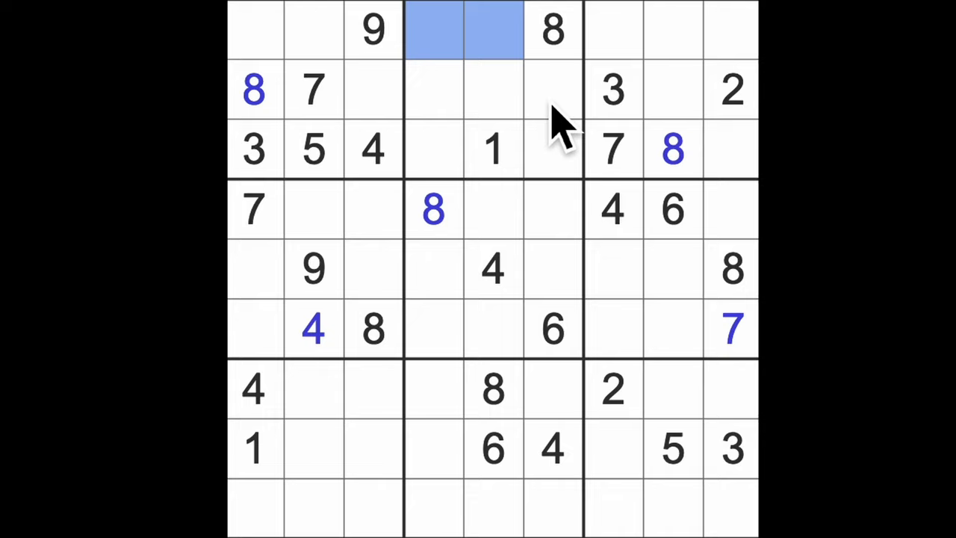
{"action": "mouse_move", "coordinate": [560, 127]}
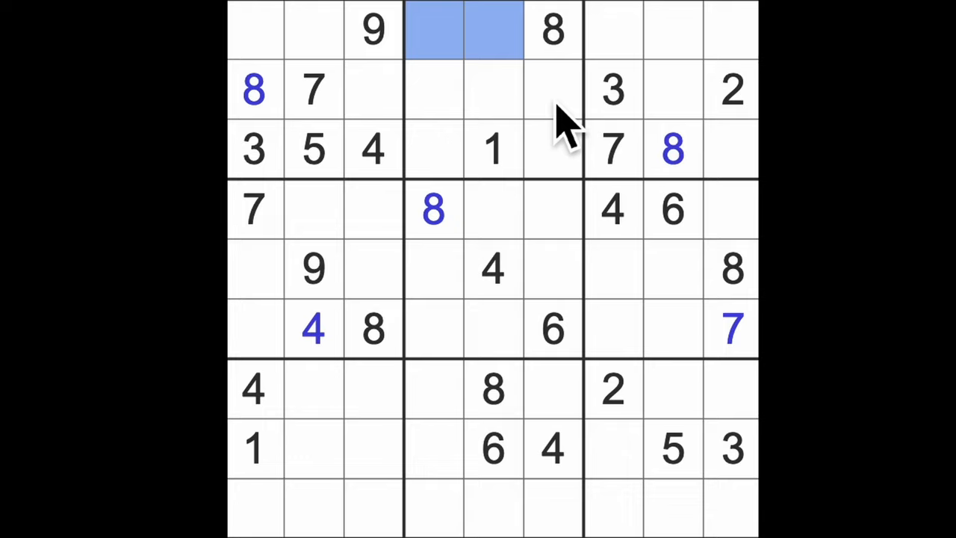
{"action": "mouse_move", "coordinate": [575, 247]}
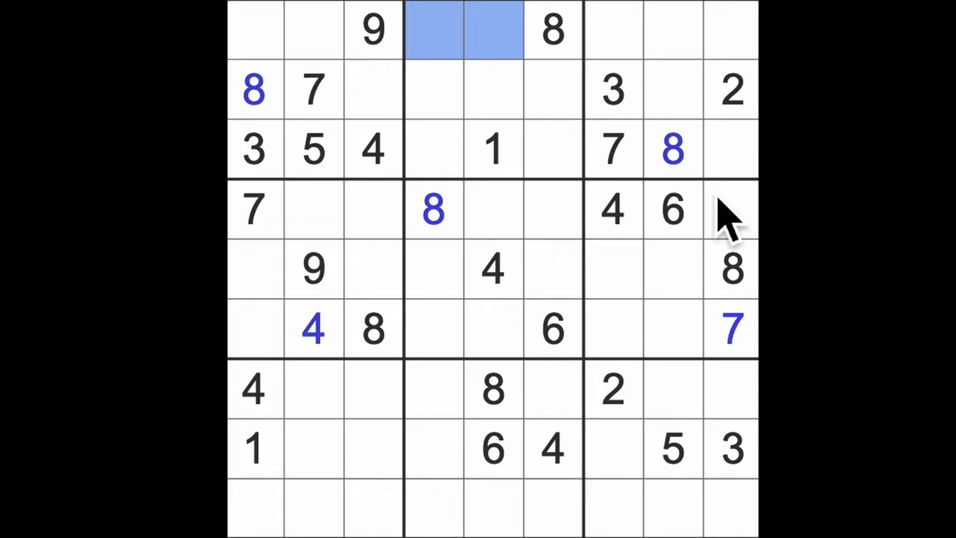
{"action": "mouse_move", "coordinate": [639, 246]}
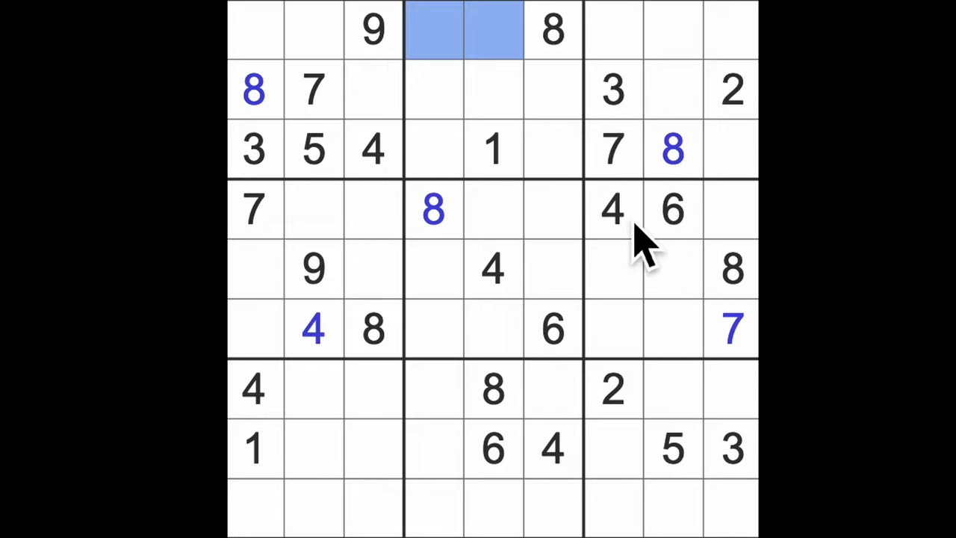
- Select the empty cell at row 2, column 4 for the 4
{"action": "left_click", "coordinate": [613, 209]}
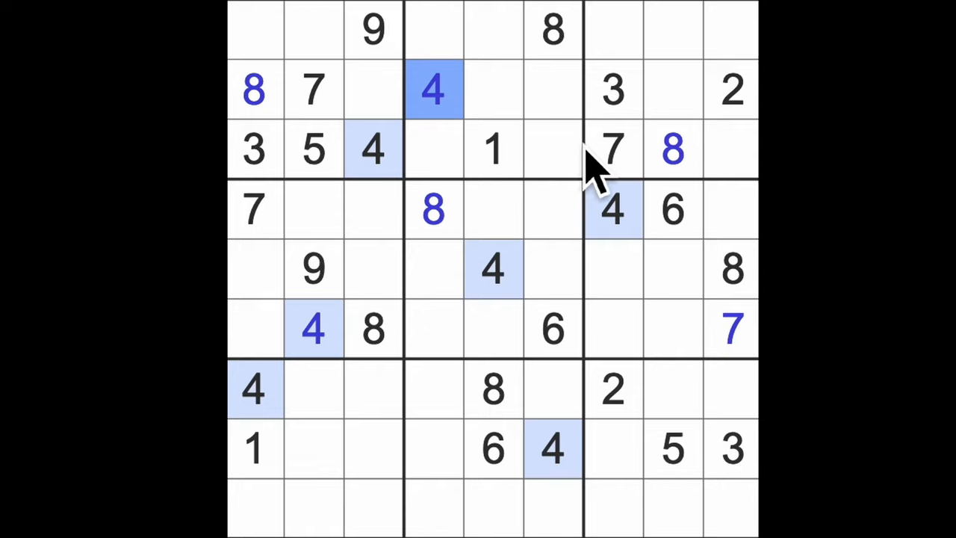
{"action": "mouse_move", "coordinate": [612, 164]}
{"action": "type", "text": "6"}
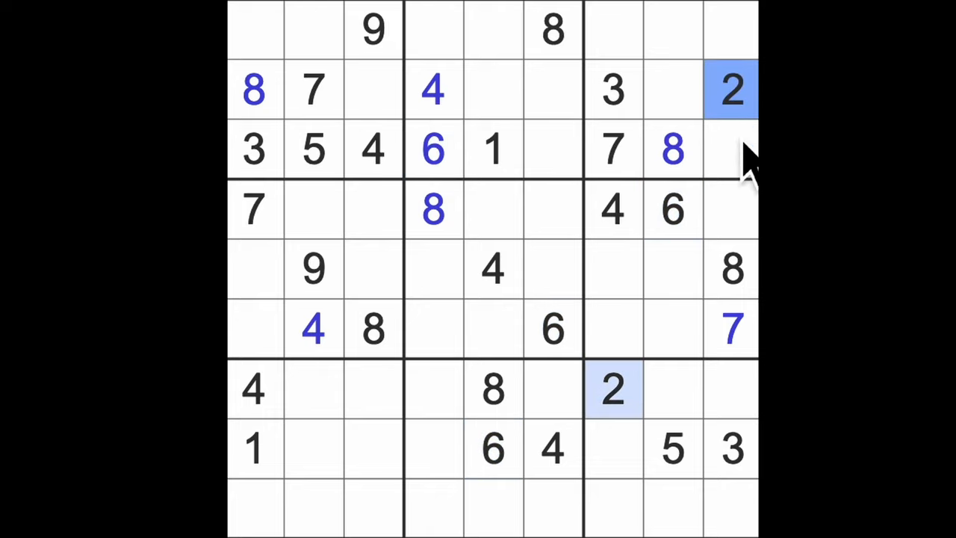
- Enter 9 in the last empty cell of row 3
{"action": "left_click", "coordinate": [552, 149]}
{"action": "type", "text": "2"}
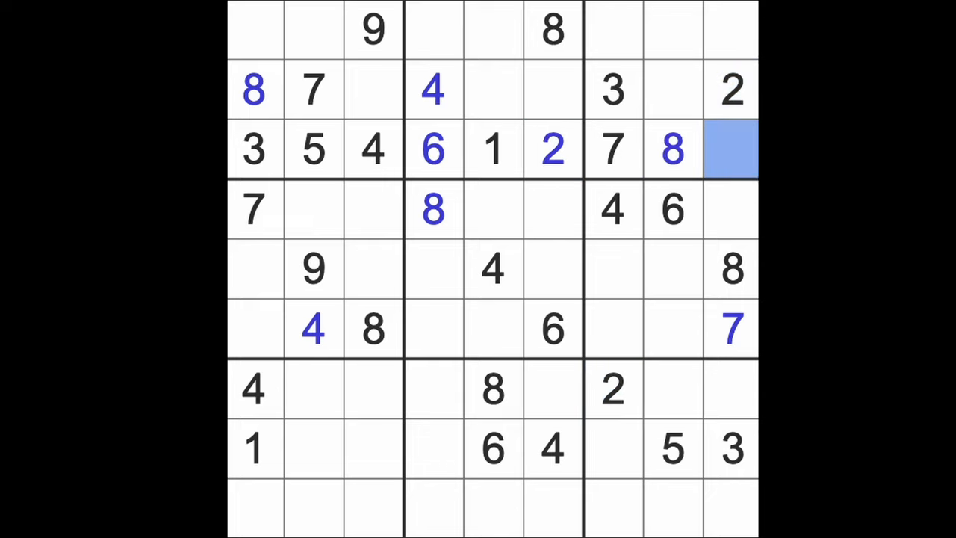
{"action": "type", "text": "9"}
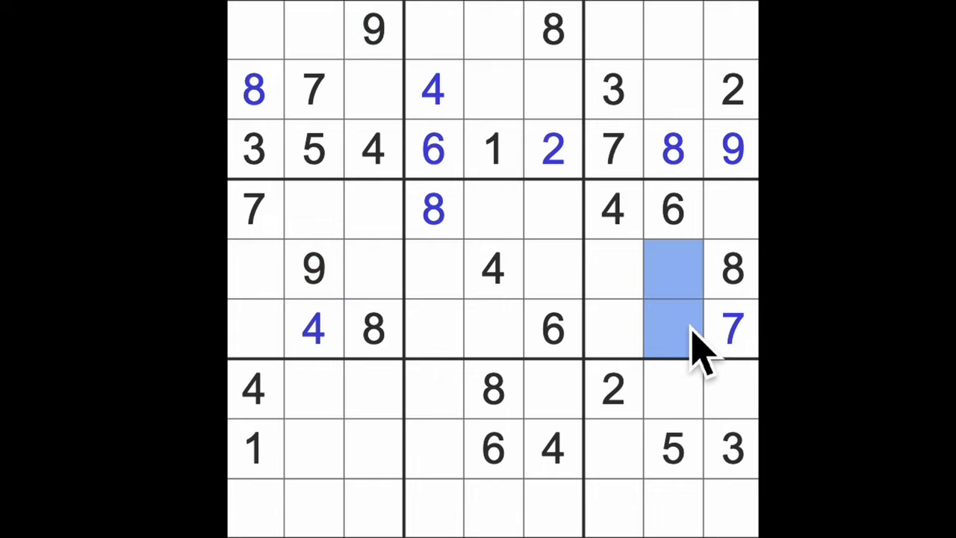
{"action": "mouse_move", "coordinate": [690, 336]}
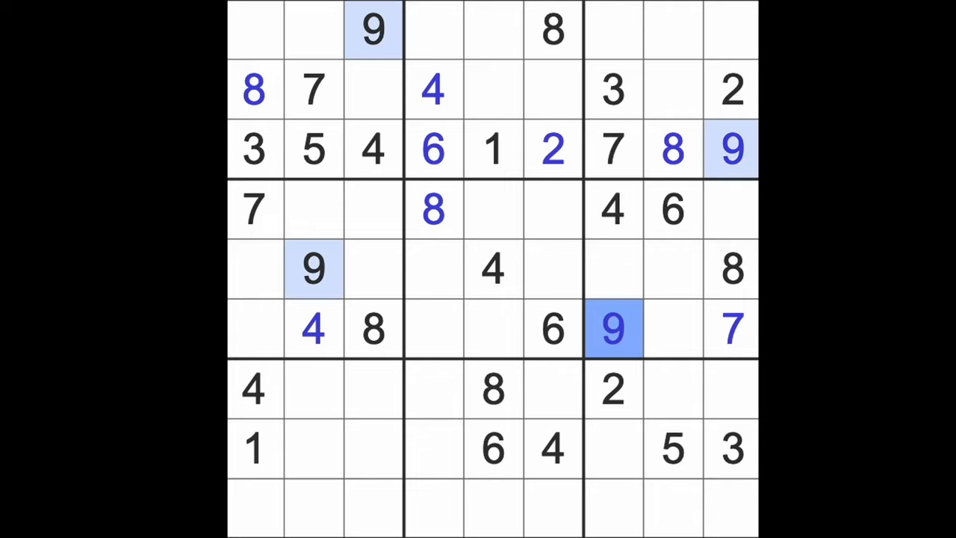
{"action": "mouse_move", "coordinate": [679, 359]}
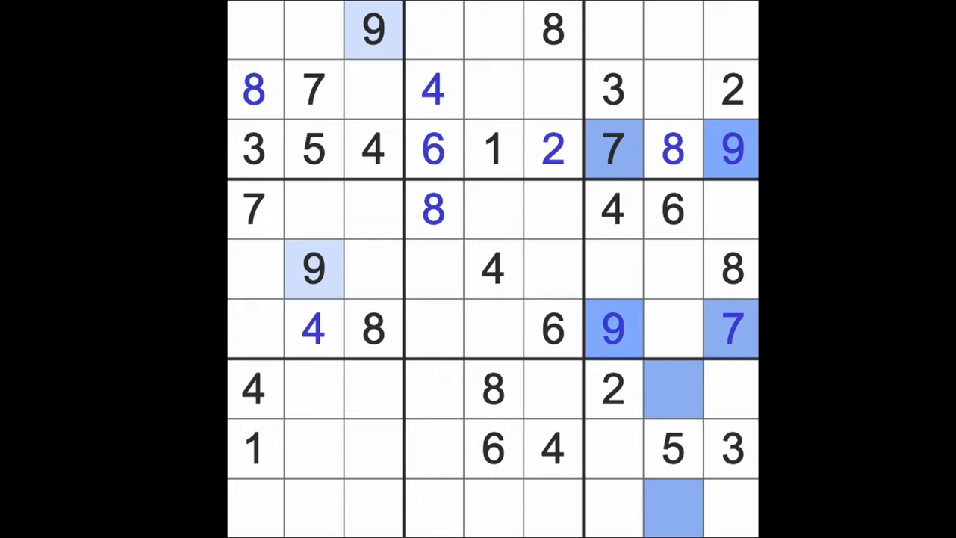
{"action": "mouse_move", "coordinate": [299, 426]}
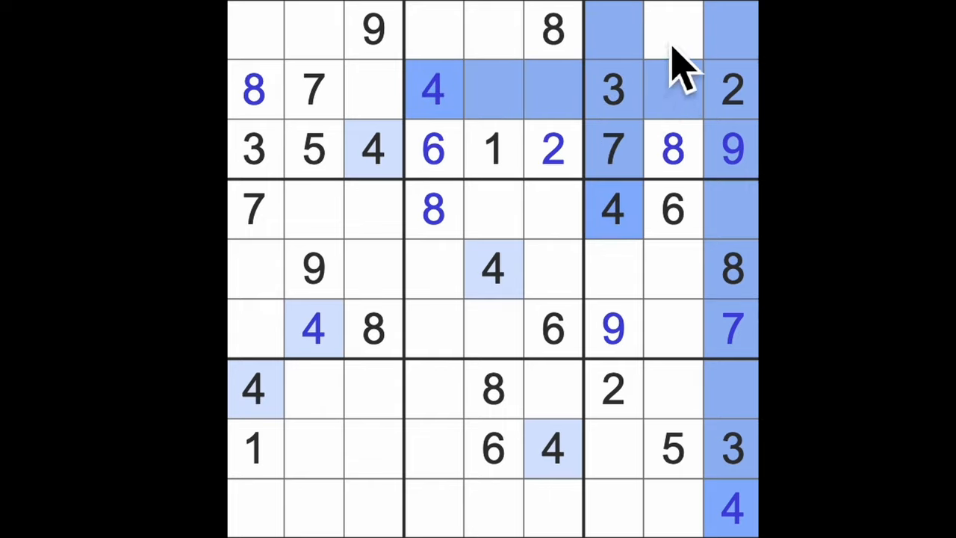
- Select column 8's top cell, then enter 6 in the top-left box
{"action": "left_click", "coordinate": [670, 30]}
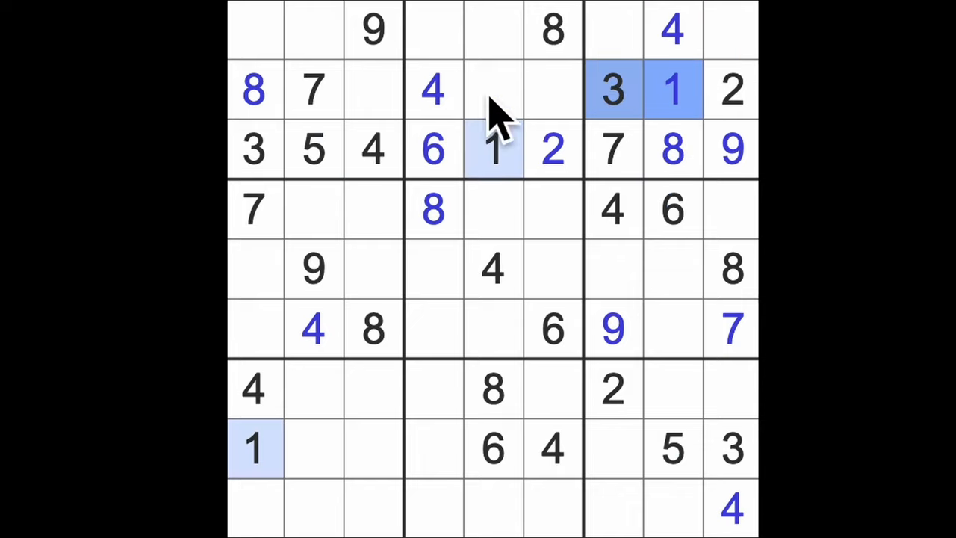
{"action": "left_click", "coordinate": [313, 30]}
{"action": "type", "text": "1"}
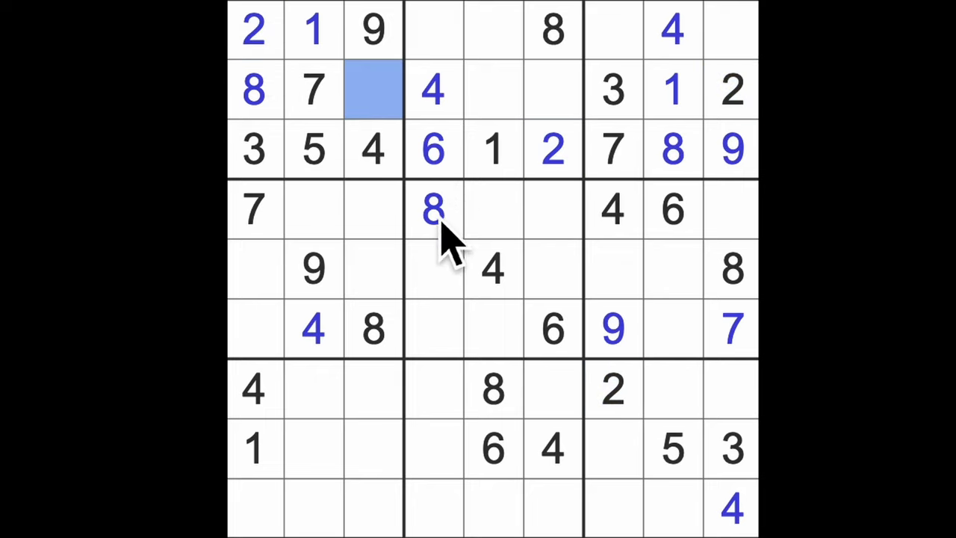
{"action": "type", "text": "6"}
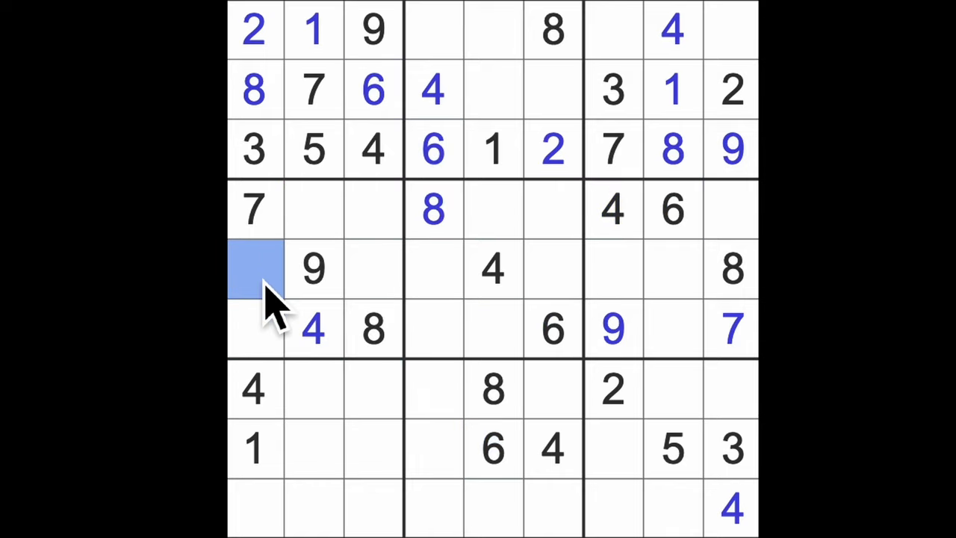
- Enter 6 at row 5, column 1
{"action": "type", "text": "6"}
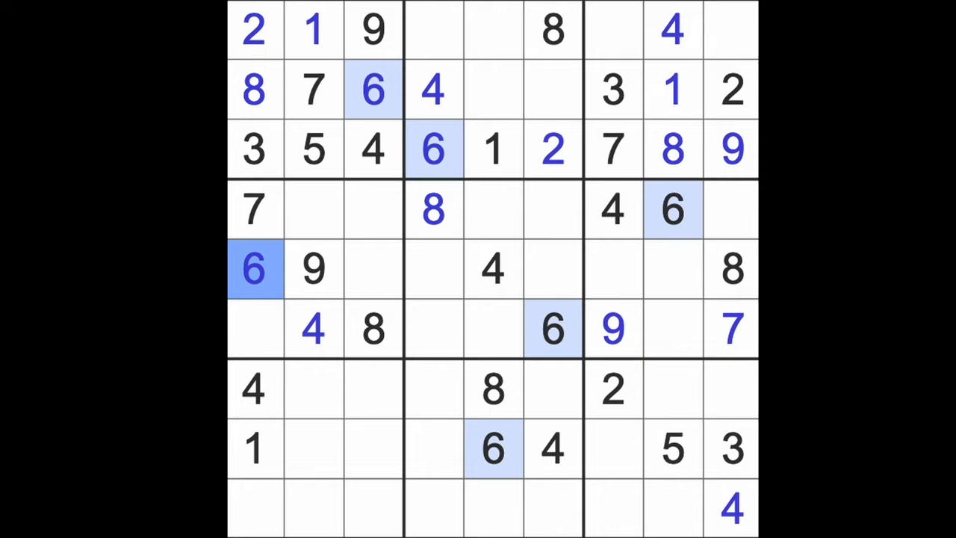
{"action": "mouse_move", "coordinate": [291, 298]}
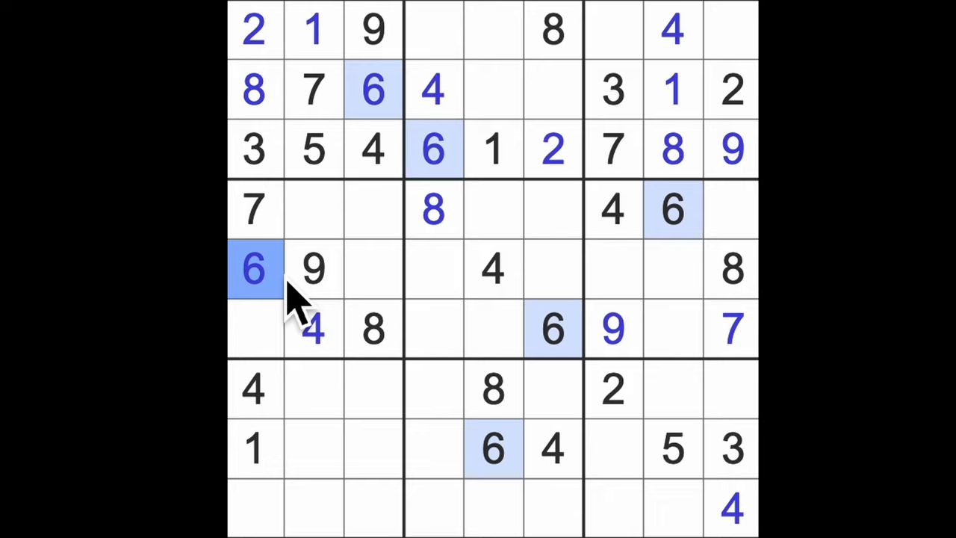
{"action": "mouse_move", "coordinate": [391, 400]}
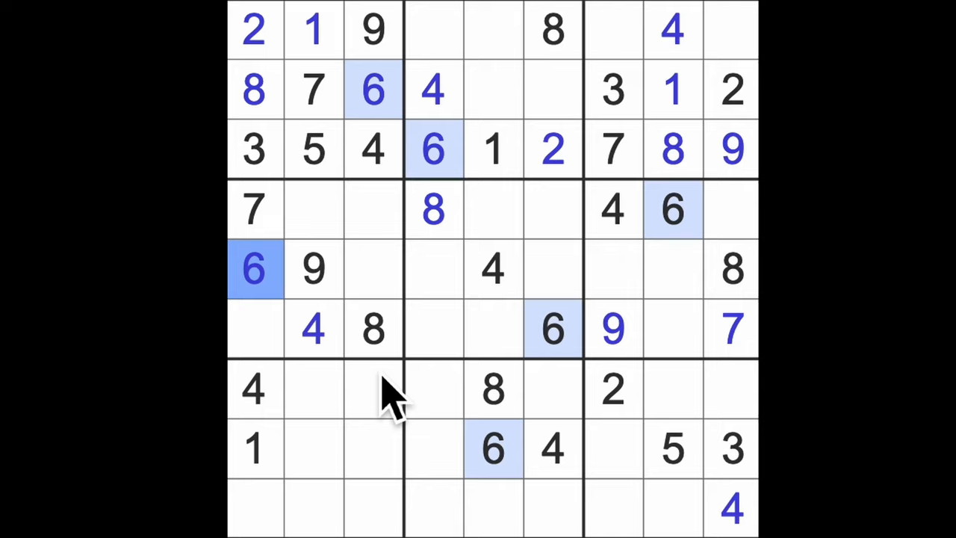
{"action": "mouse_move", "coordinate": [445, 416]}
{"action": "type", "text": "1"}
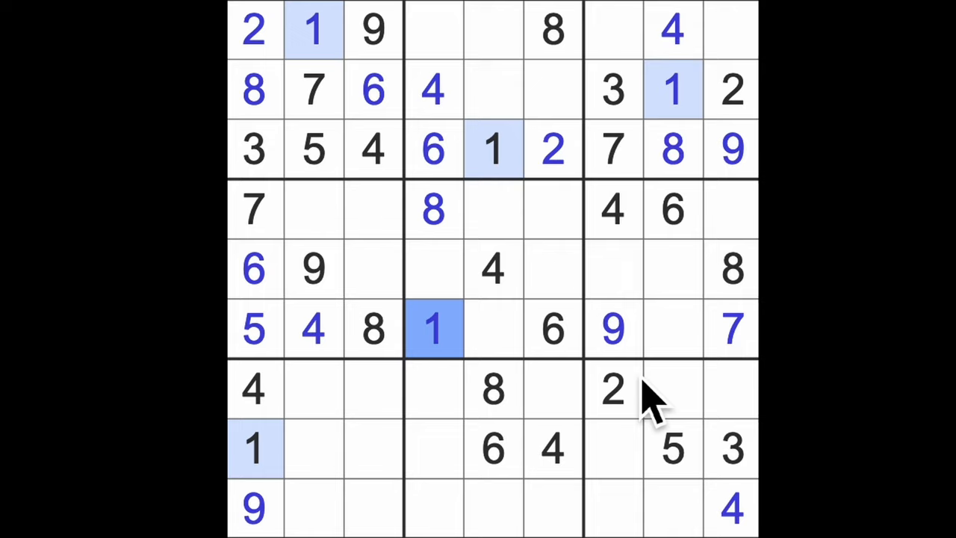
{"action": "mouse_move", "coordinate": [645, 416]}
{"action": "type", "text": "7"}
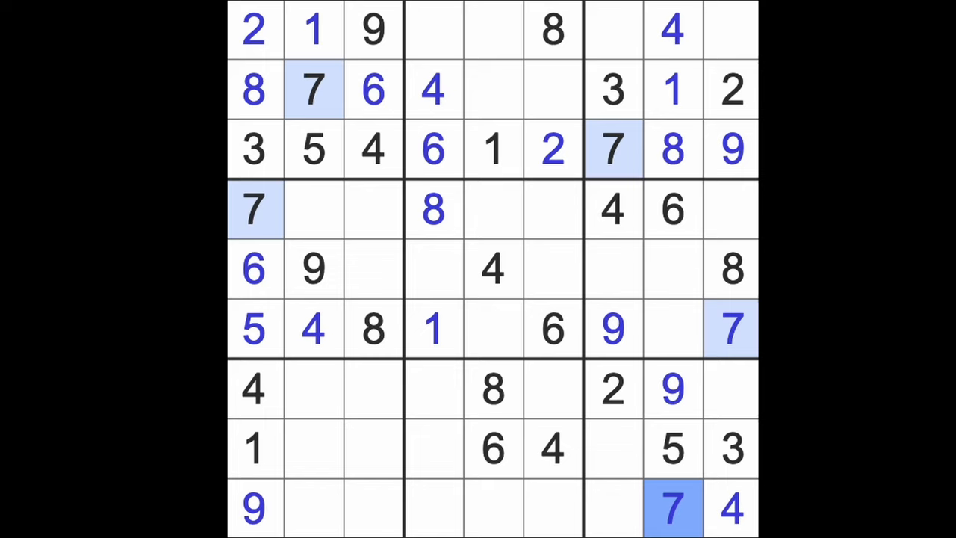
- Select the empty cells at row 1, columns 5 and 4 for the 7s
{"action": "left_click", "coordinate": [552, 508]}
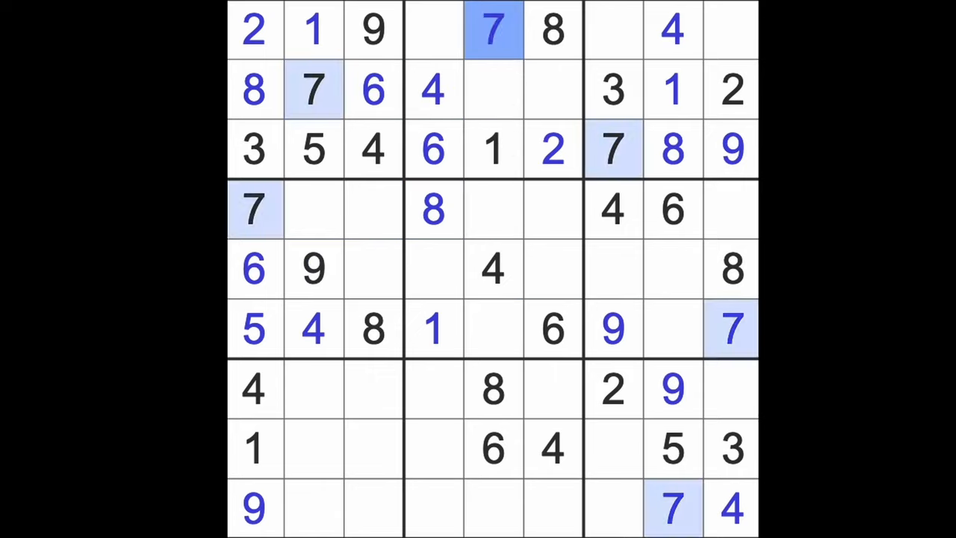
{"action": "left_click", "coordinate": [433, 30]}
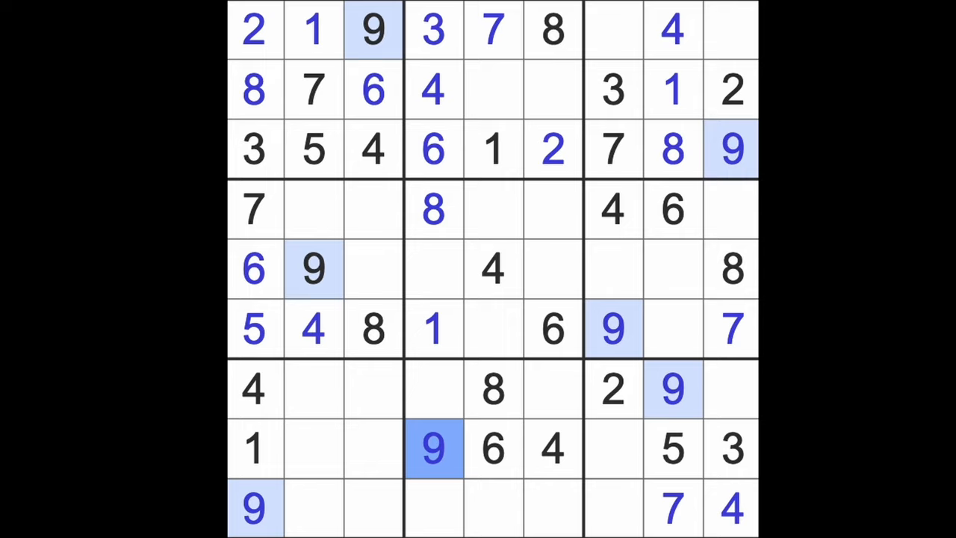
{"action": "mouse_move", "coordinate": [630, 231]}
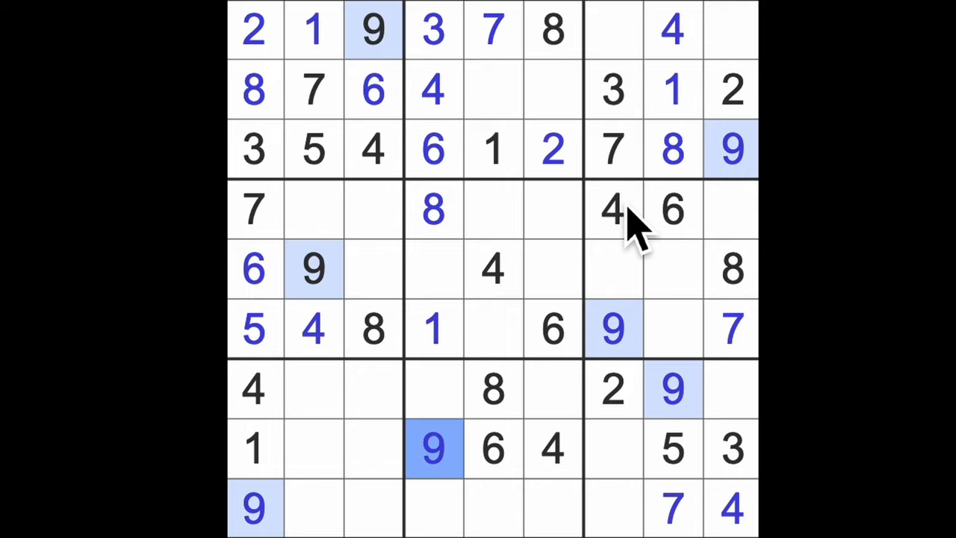
{"action": "mouse_move", "coordinate": [635, 231]}
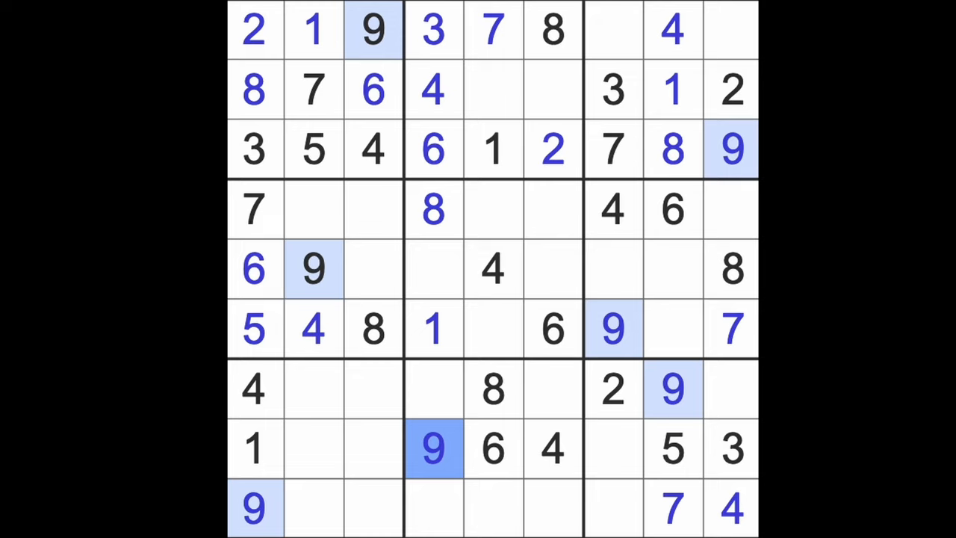
- Enter 2, 3 and 6 in column 2's empty cells
{"action": "left_click", "coordinate": [732, 388]}
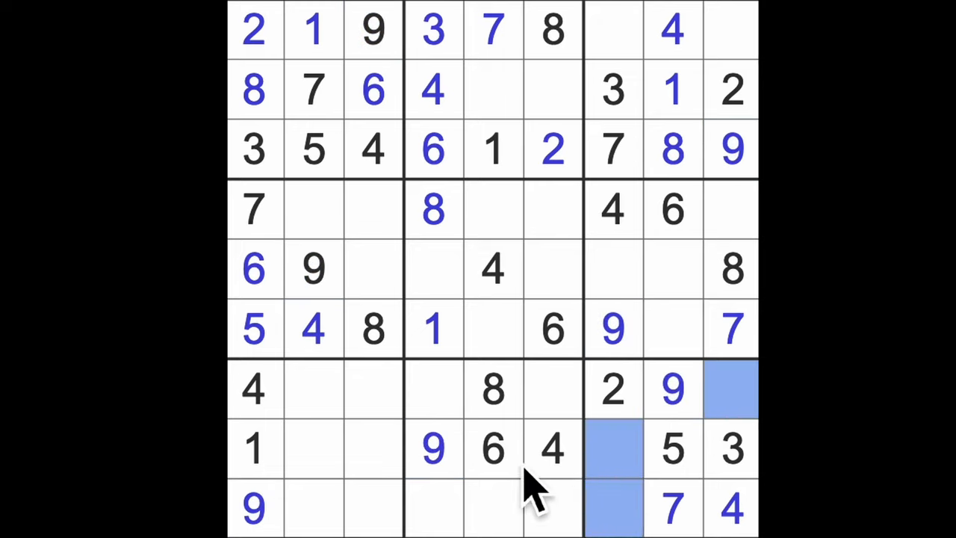
{"action": "left_click", "coordinate": [493, 448]}
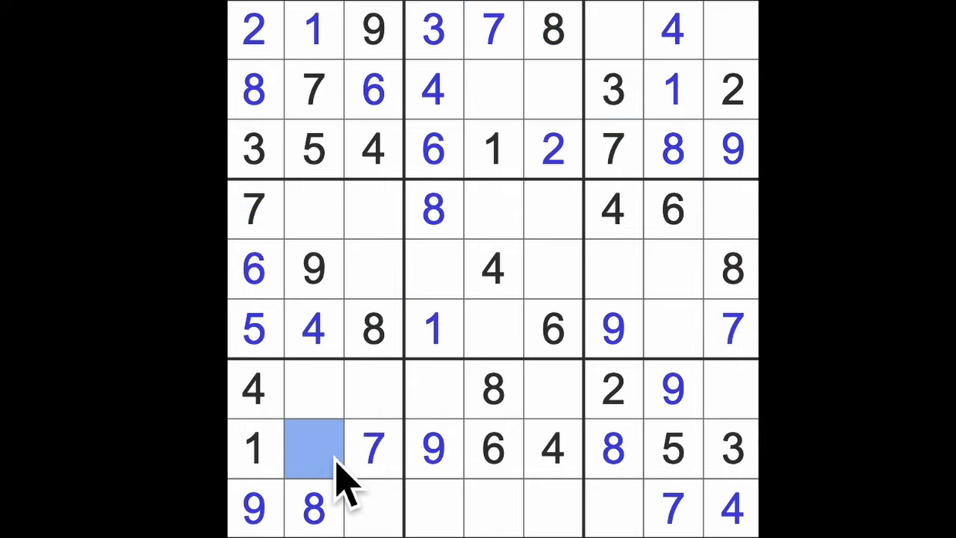
{"action": "type", "text": "2"}
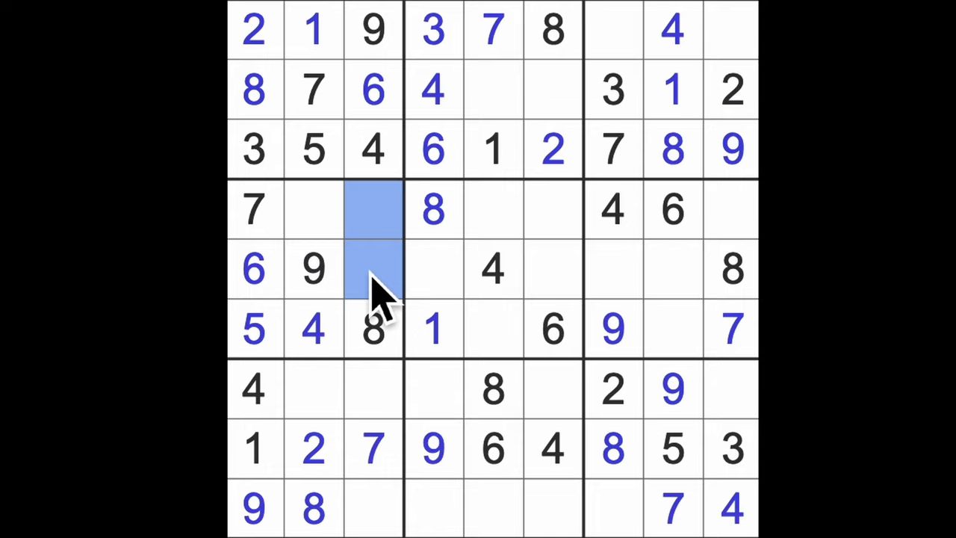
{"action": "left_click", "coordinate": [313, 209]}
{"action": "type", "text": "3"}
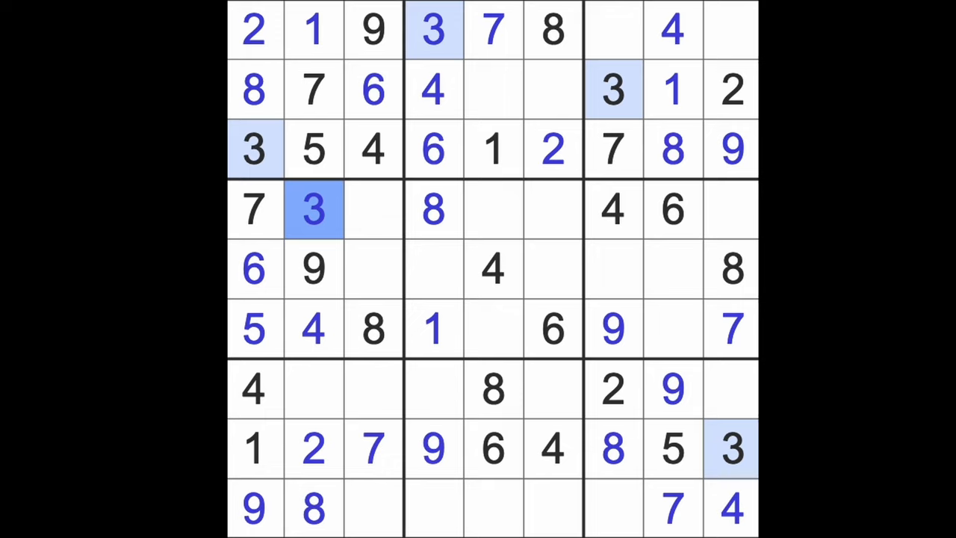
{"action": "mouse_move", "coordinate": [455, 291]}
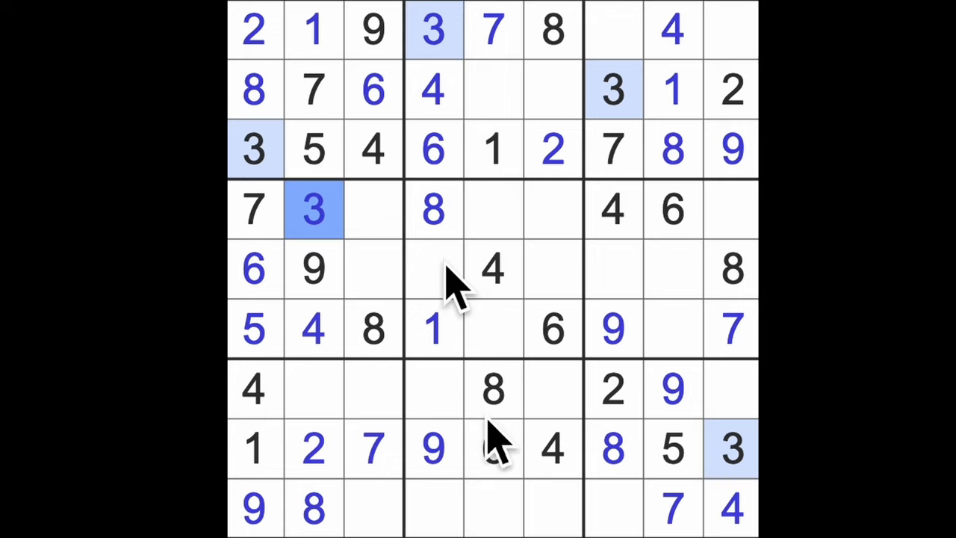
{"action": "left_click", "coordinate": [314, 389]}
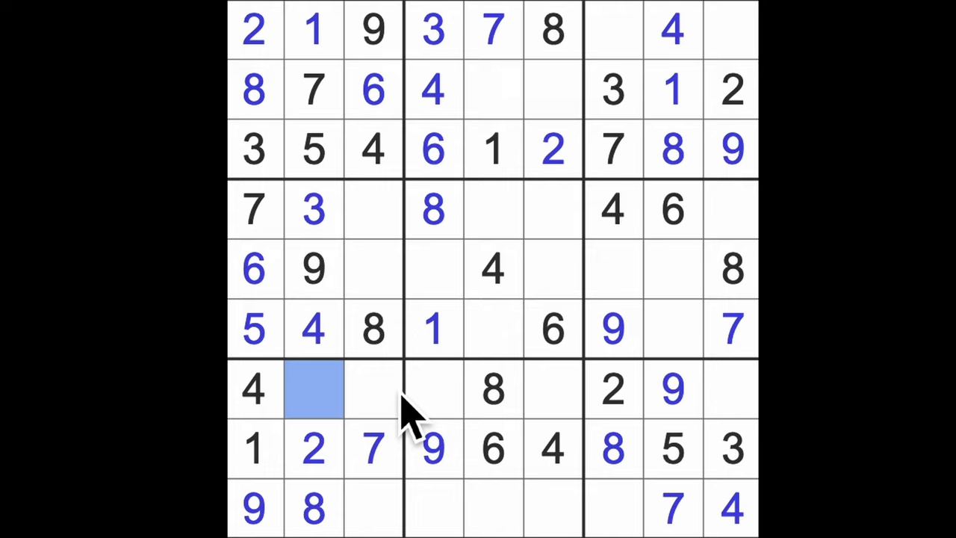
{"action": "type", "text": "6"}
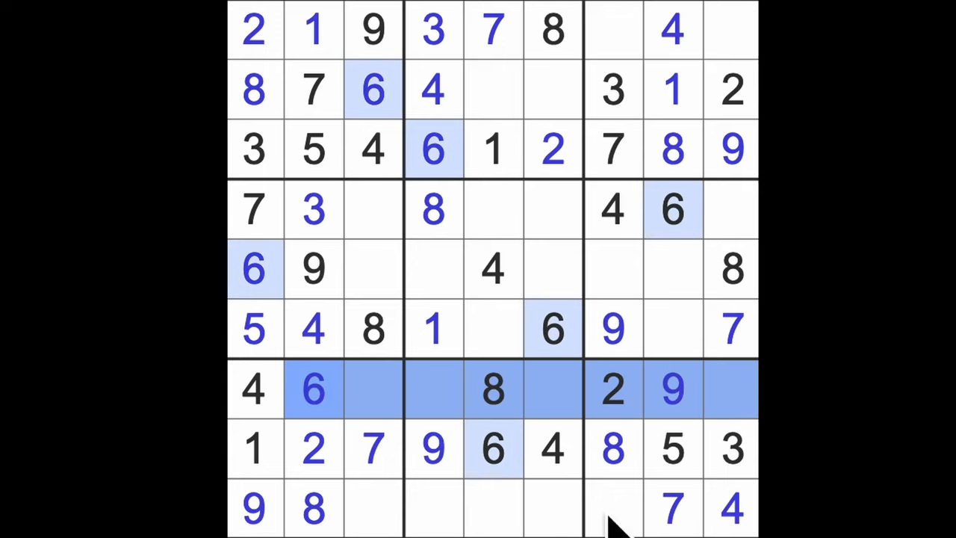
- Enter 1 at the end of row 7 and select cells for the other 1s
{"action": "left_click", "coordinate": [731, 388]}
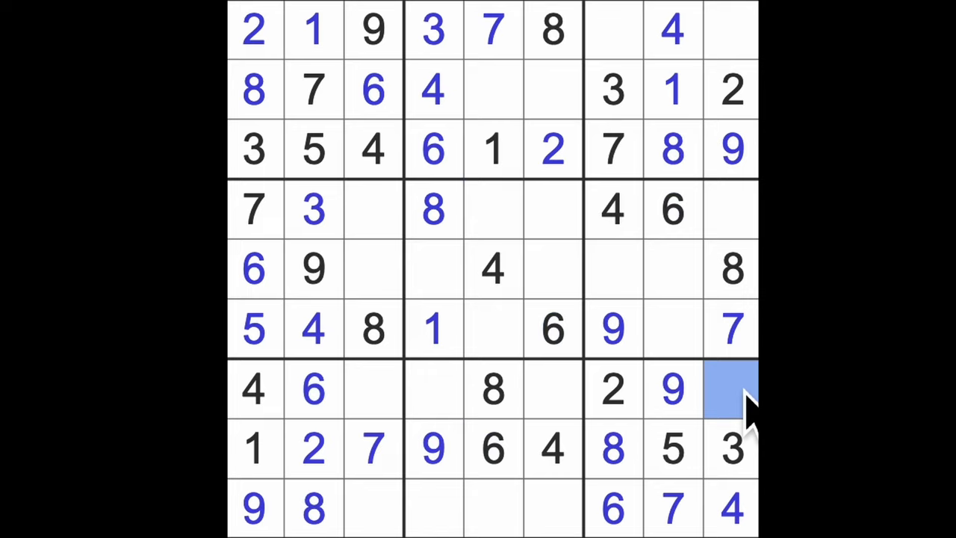
{"action": "type", "text": "1"}
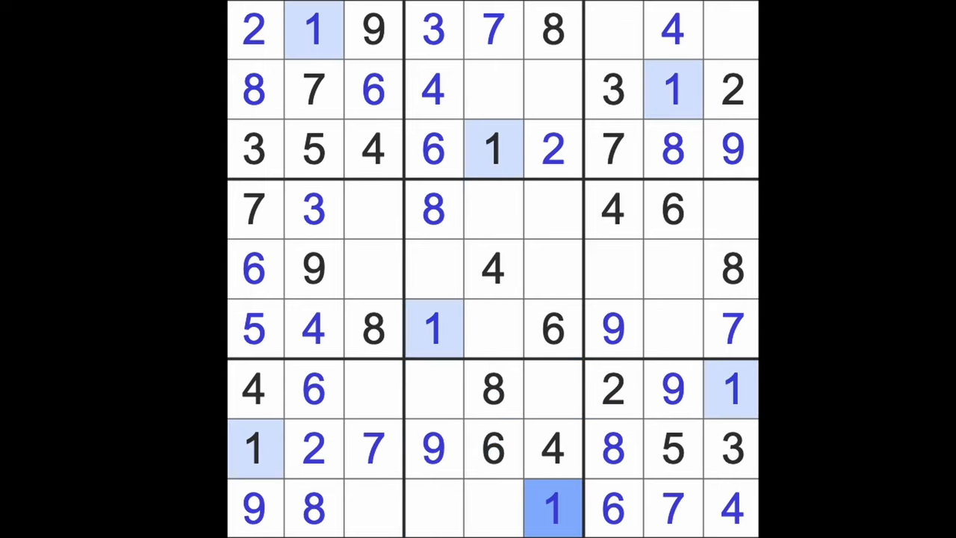
{"action": "left_click", "coordinate": [612, 269]}
{"action": "type", "text": "1"}
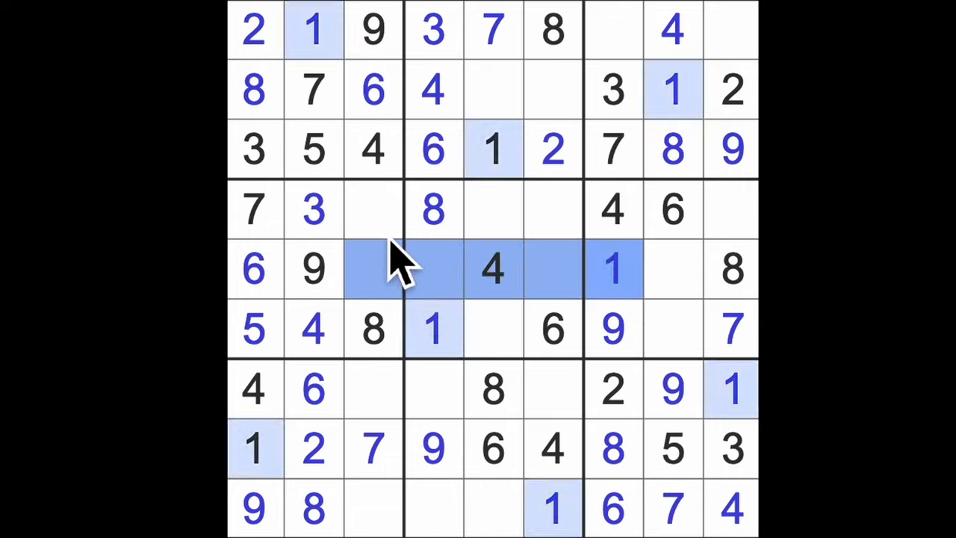
{"action": "left_click", "coordinate": [373, 209]}
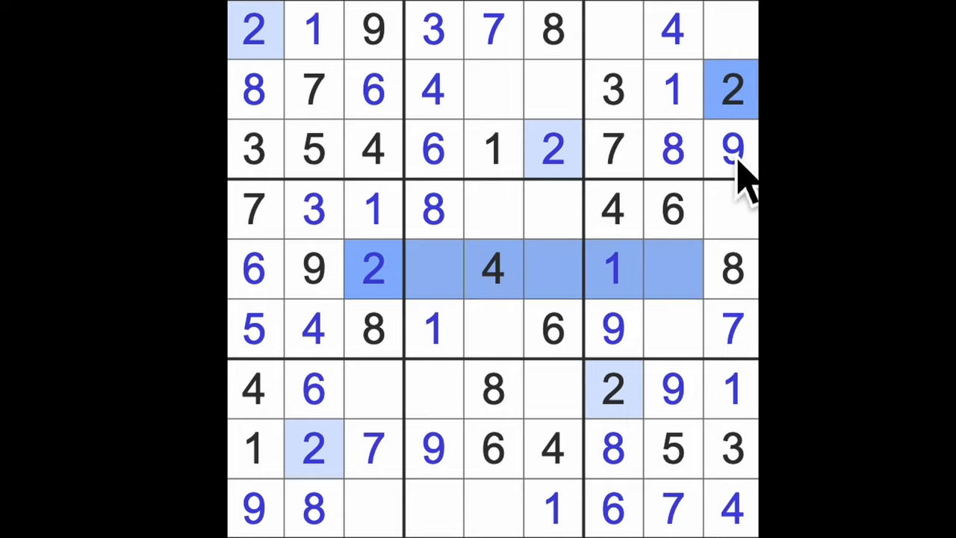
- Select the row 4 and bottom-row cells that need 2
{"action": "left_click", "coordinate": [672, 330]}
{"action": "type", "text": "2"}
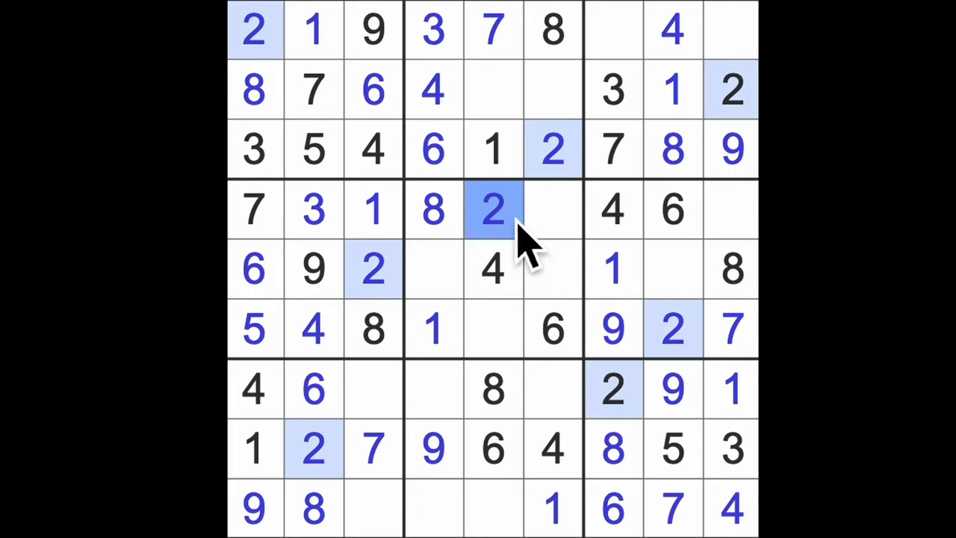
{"action": "left_click", "coordinate": [492, 388]}
{"action": "type", "text": "2"}
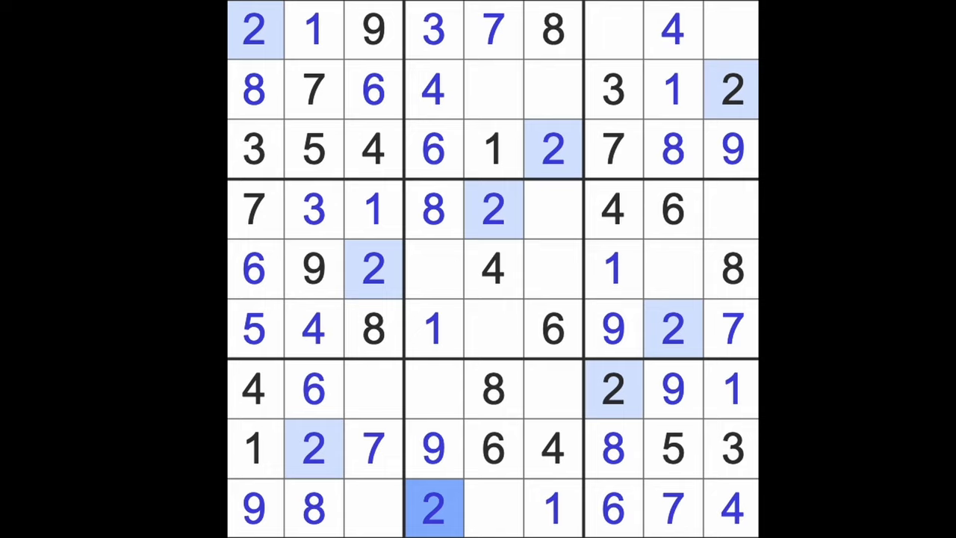
{"action": "mouse_move", "coordinate": [351, 254]}
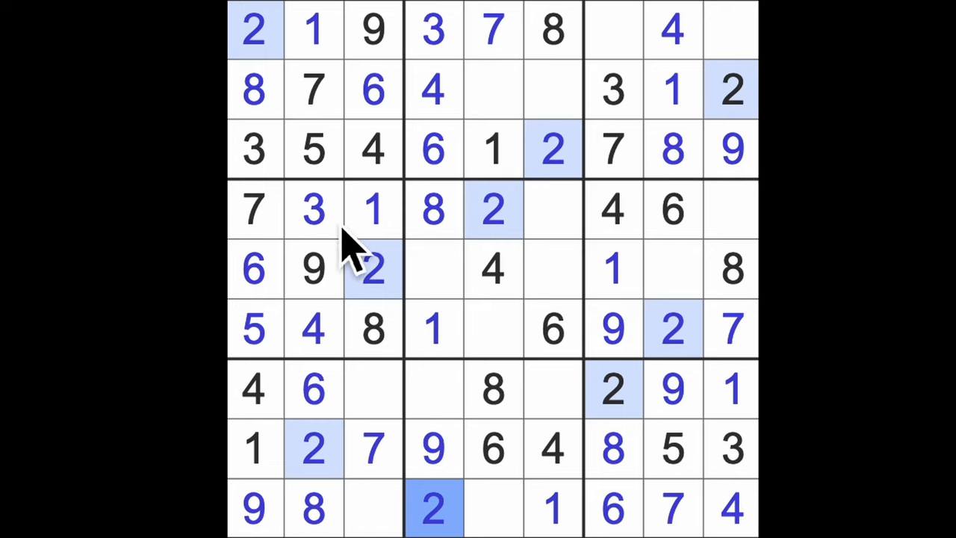
- Place the remaining 3s and the next missing digit in their empty cells
{"action": "left_click", "coordinate": [672, 269]}
{"action": "type", "text": "3"}
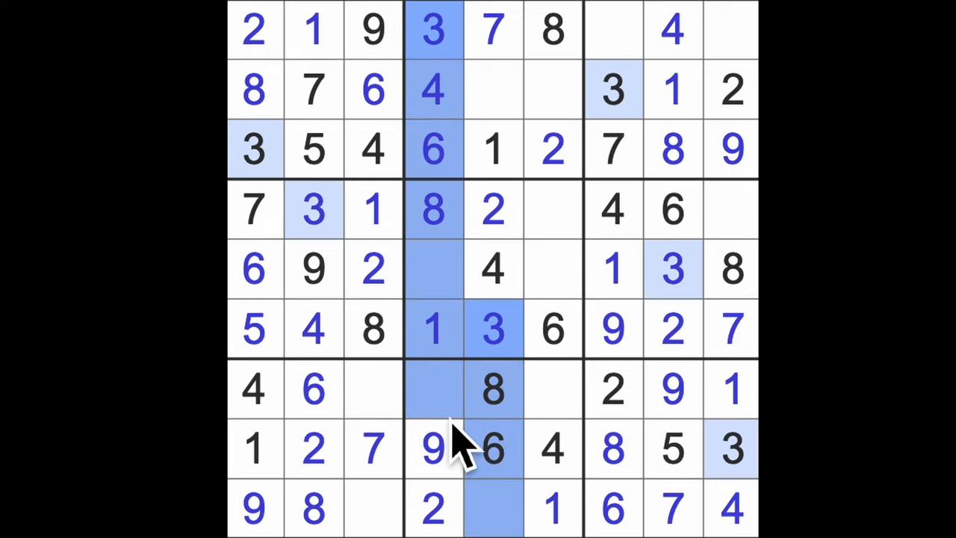
{"action": "left_click", "coordinate": [552, 388]}
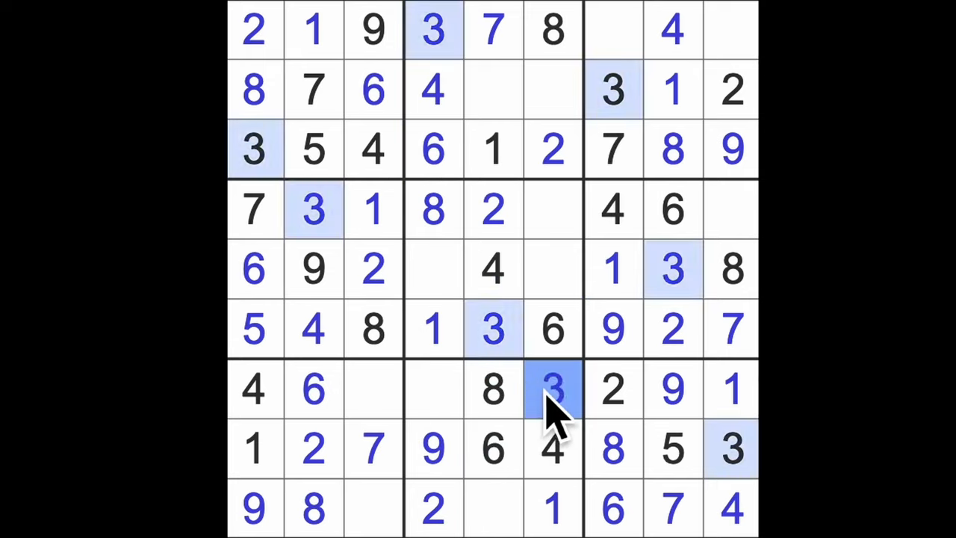
{"action": "mouse_move", "coordinate": [580, 374]}
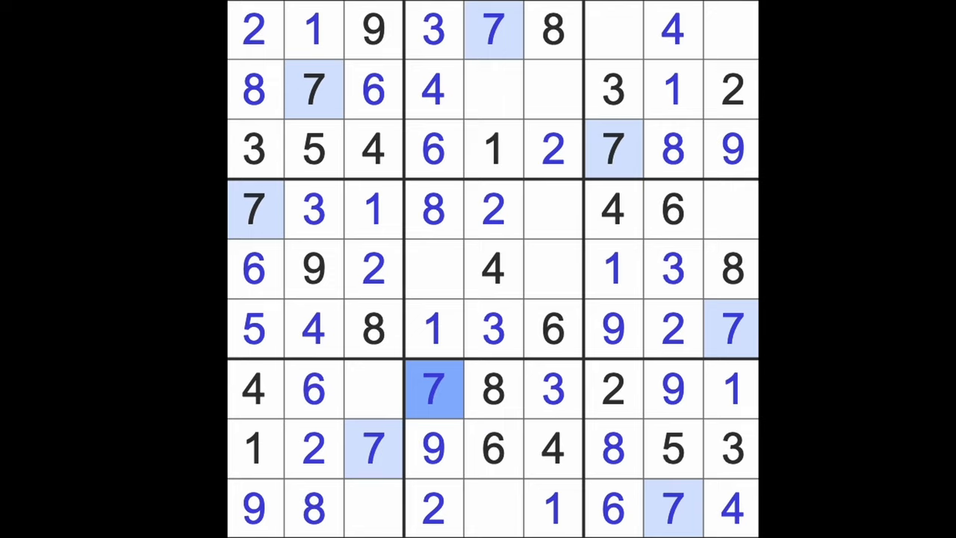
{"action": "left_click", "coordinate": [433, 329]}
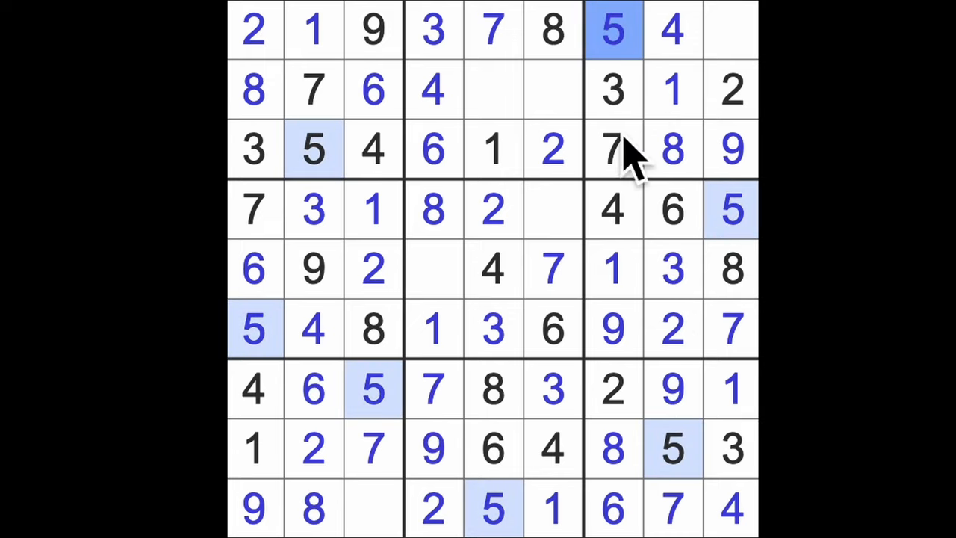
- Place the 9s and the final 6, completing the puzzle so the grid turns green
{"action": "left_click", "coordinate": [553, 90]}
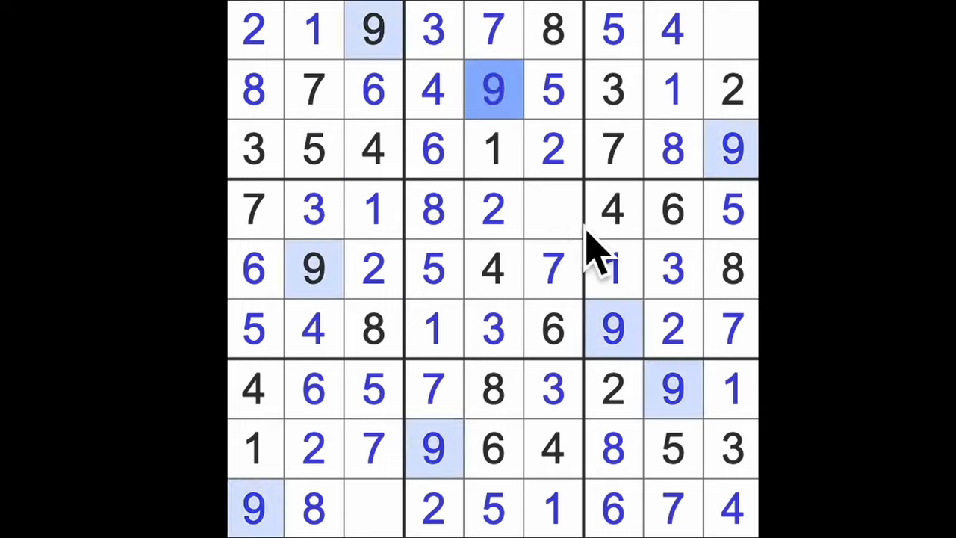
{"action": "left_click", "coordinate": [553, 209]}
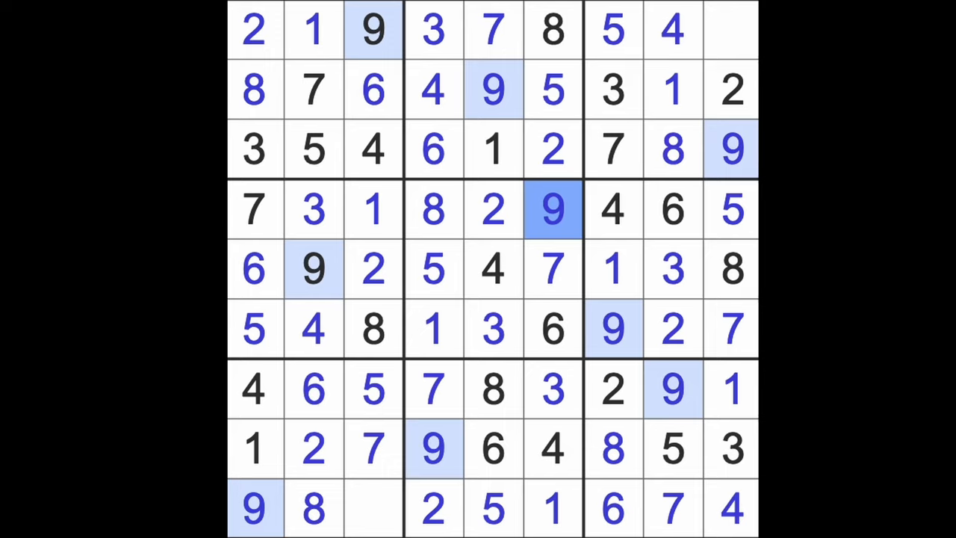
{"action": "left_click", "coordinate": [373, 508]}
{"action": "type", "text": "3"}
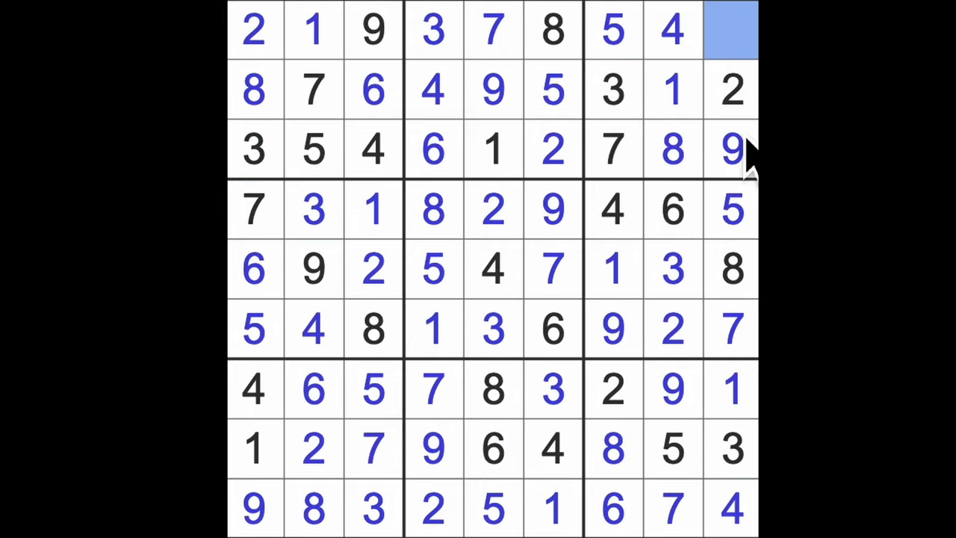
{"action": "left_click", "coordinate": [730, 30]}
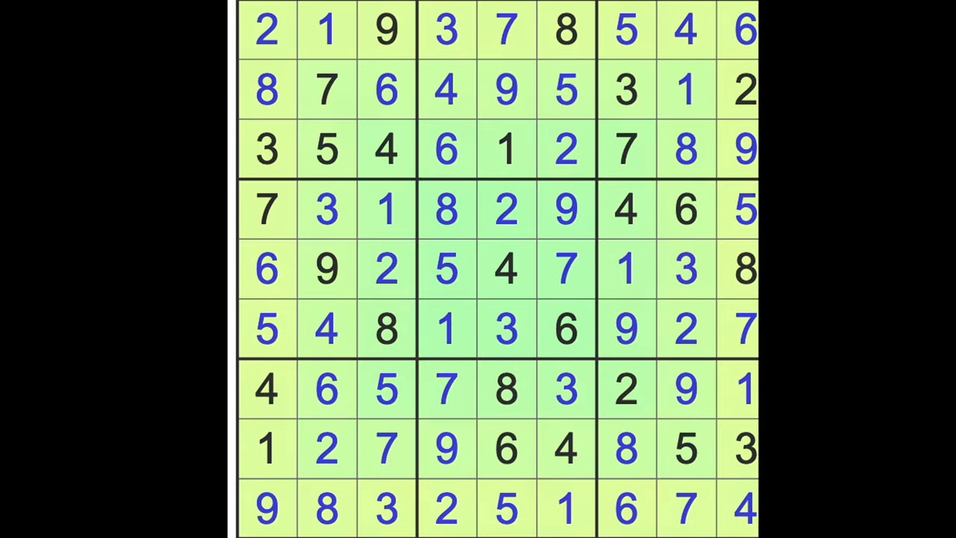